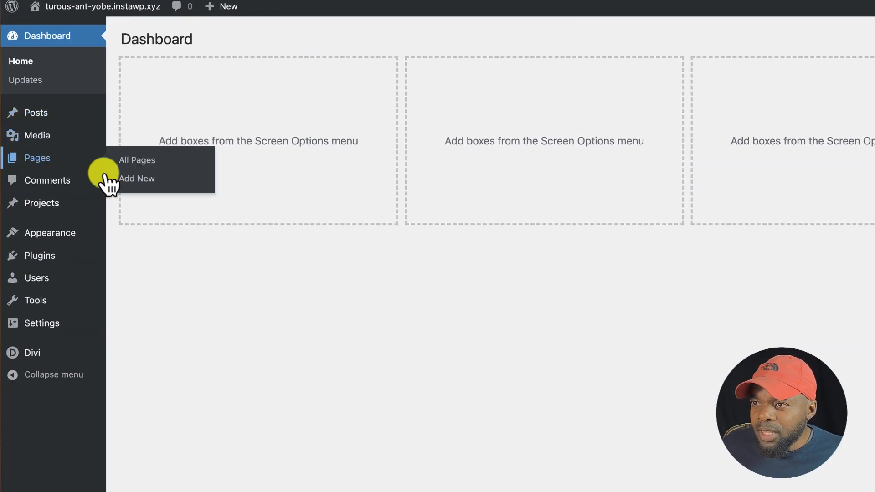
Create a new page titled Mak and launch it in the Divi Builder start options
click(137, 178)
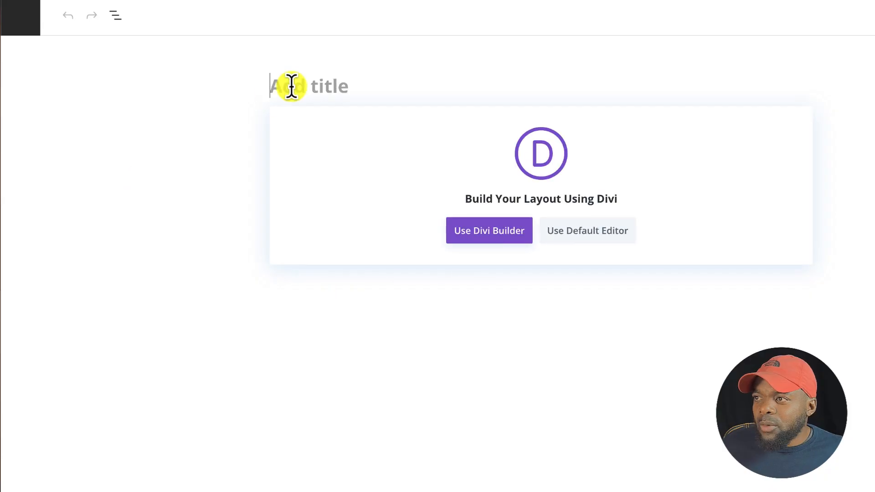
text(Mak)
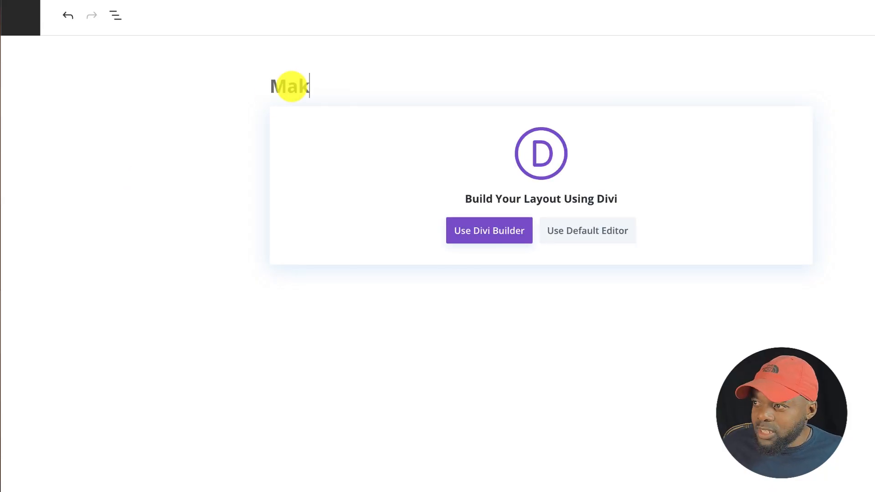
click(488, 231)
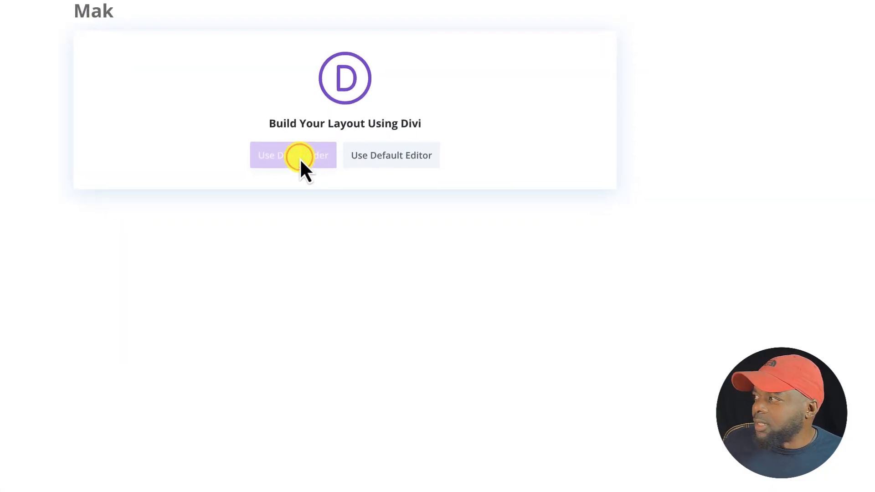
click(293, 155)
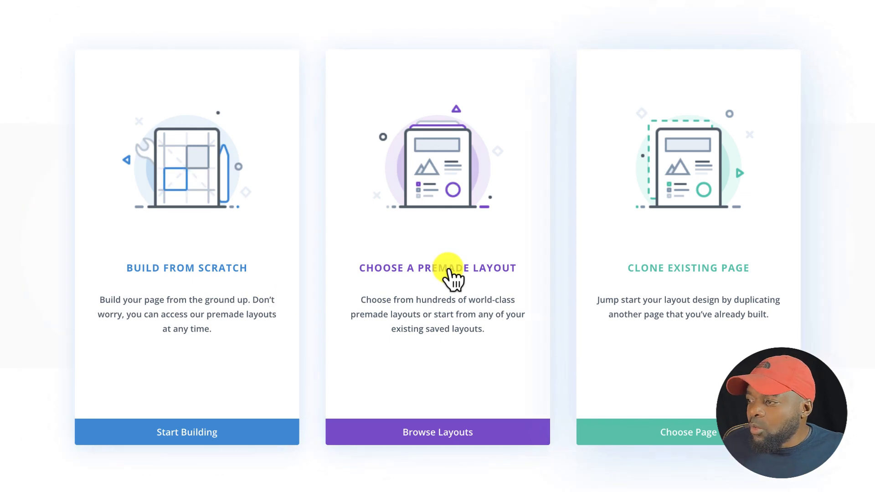
Filter premade layouts to Art & Design and view the Jewelry Artist pack
click(438, 433)
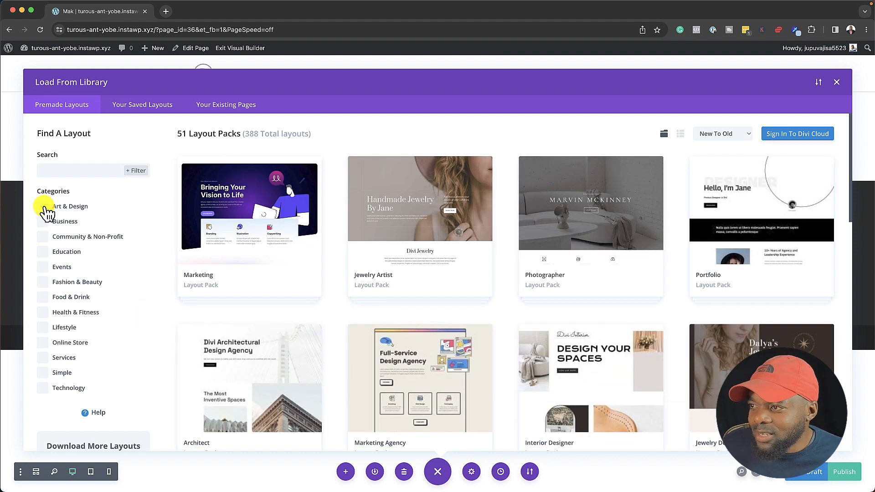
click(42, 206)
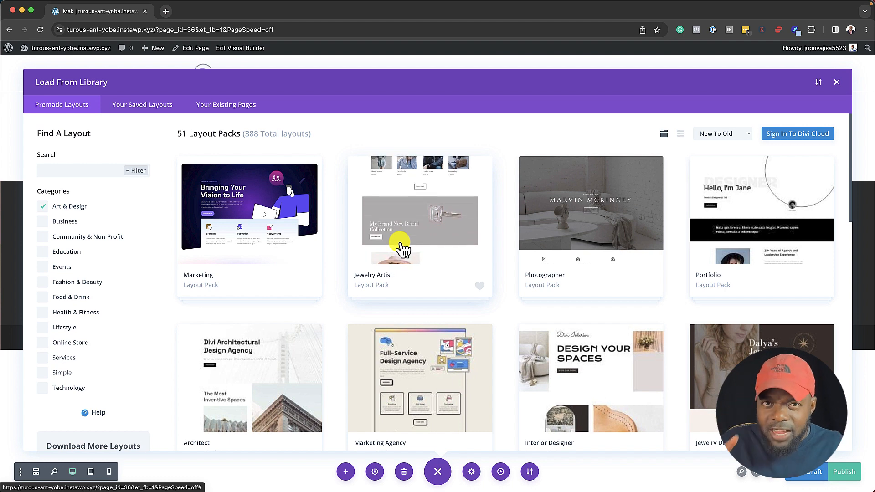
click(419, 221)
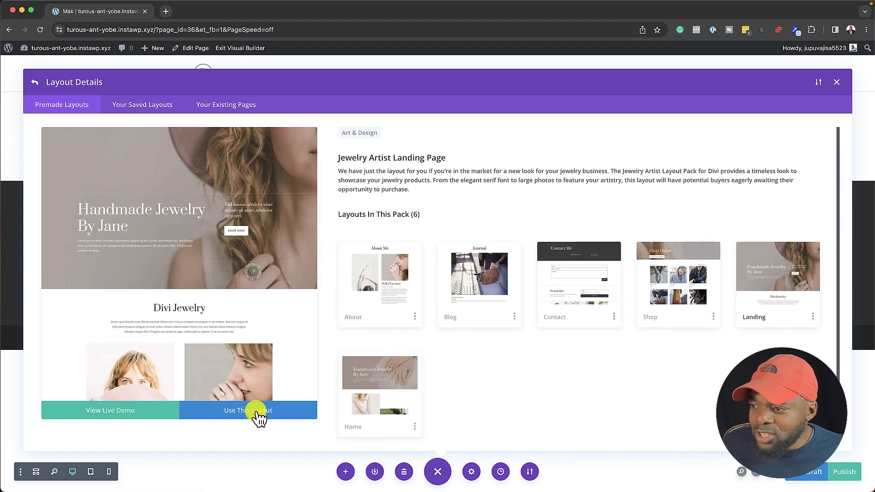
Import the Jewelry Artist landing layout with its design presets onto the page
click(248, 410)
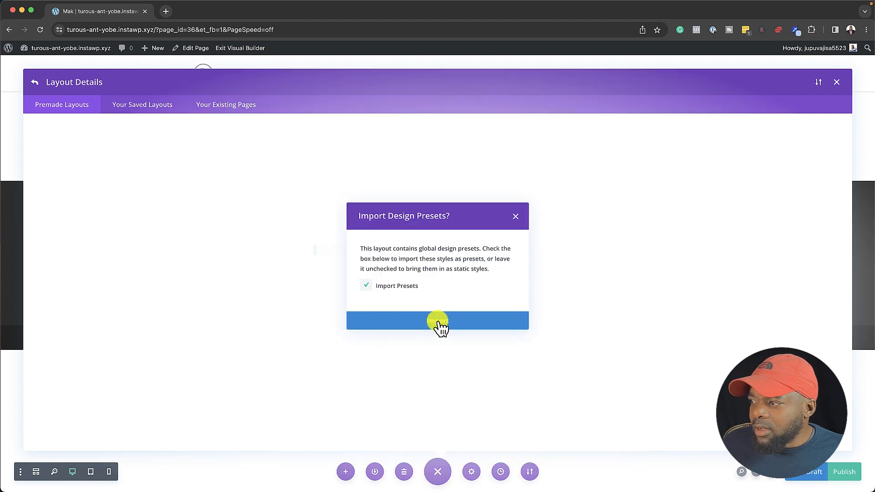
click(437, 320)
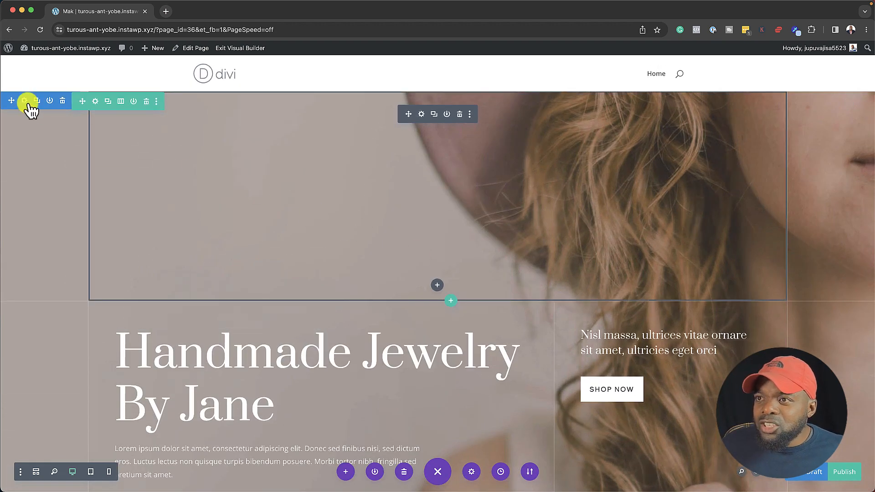
Show the hero section's settings filtered to Modified Styles only
click(26, 102)
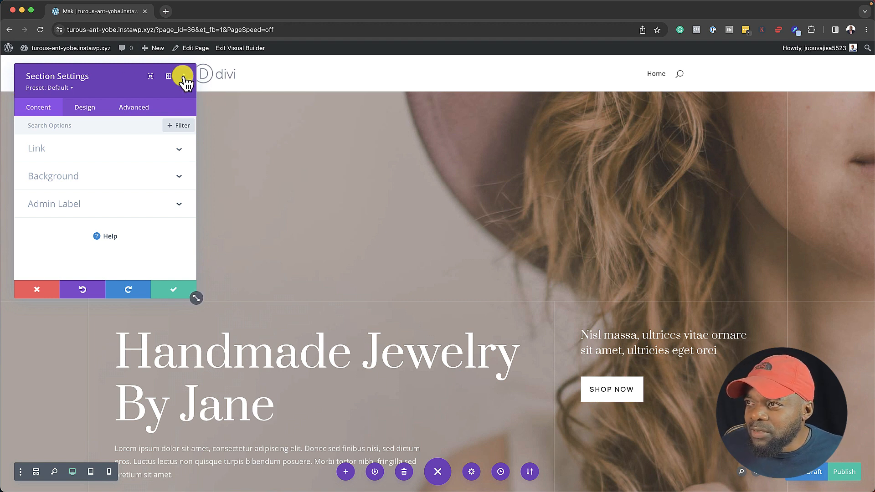
click(169, 76)
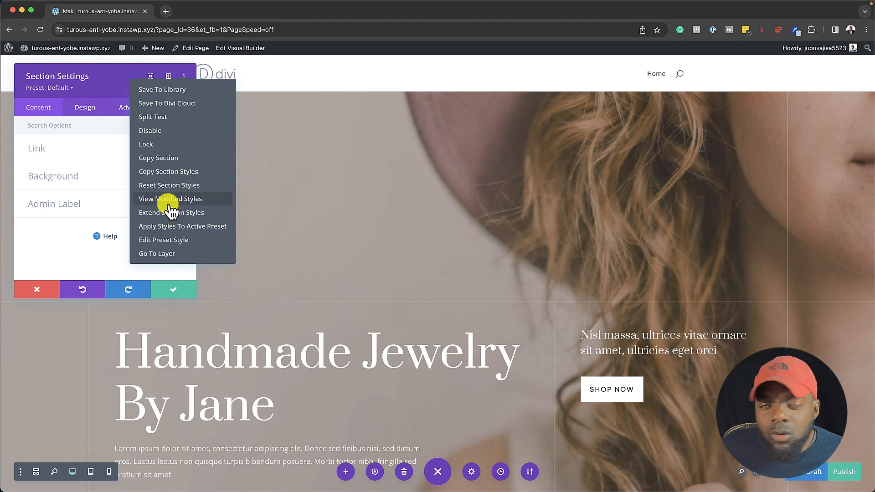
click(170, 199)
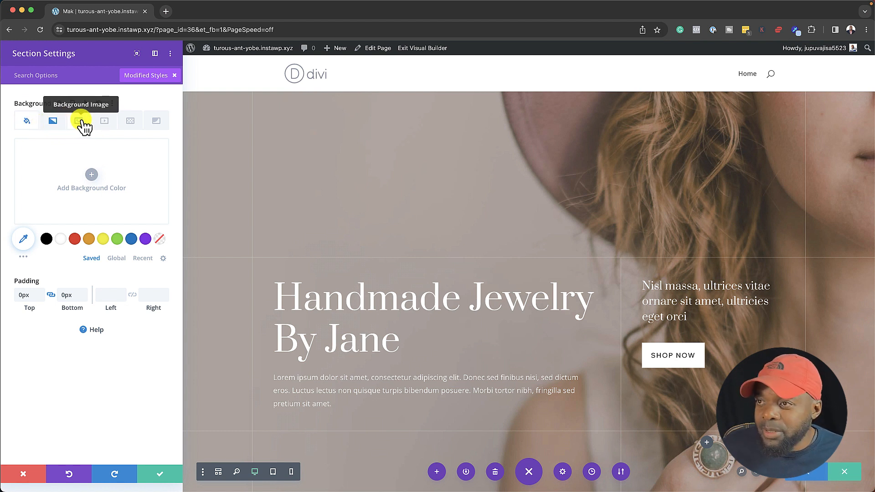
Swap the hero's jewelry background image for the vineyard grapes photo from the media library
click(78, 120)
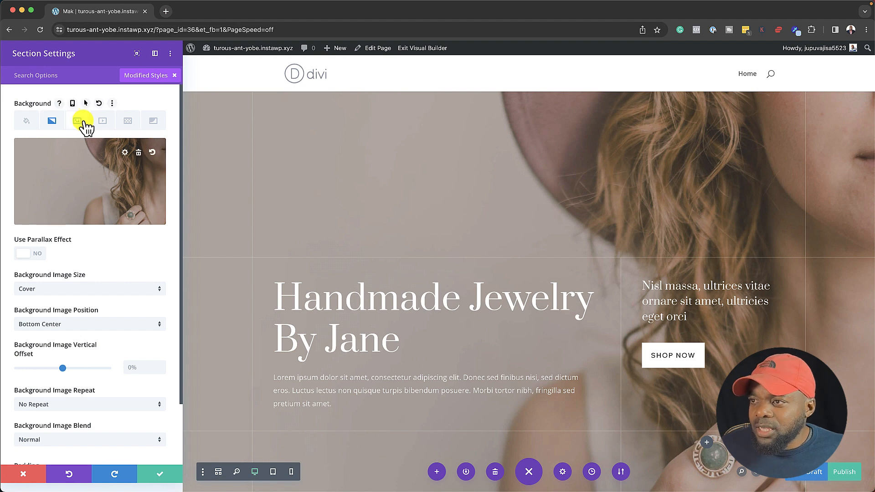
click(138, 152)
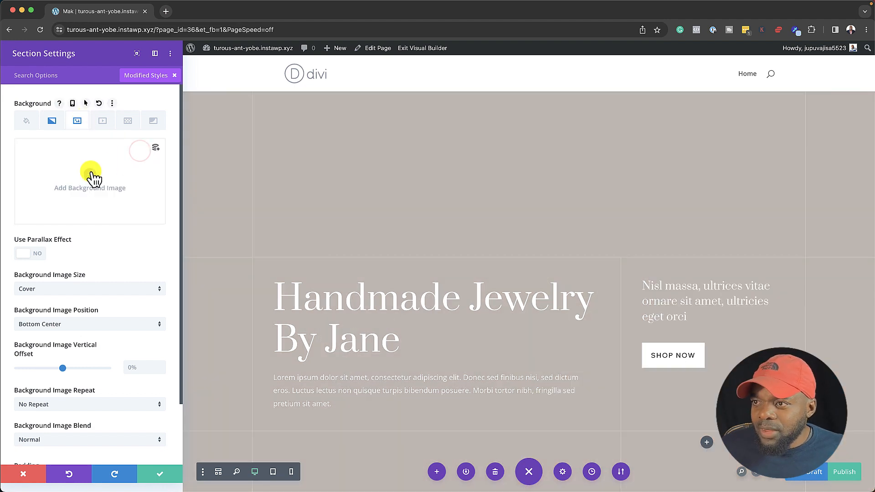
click(91, 172)
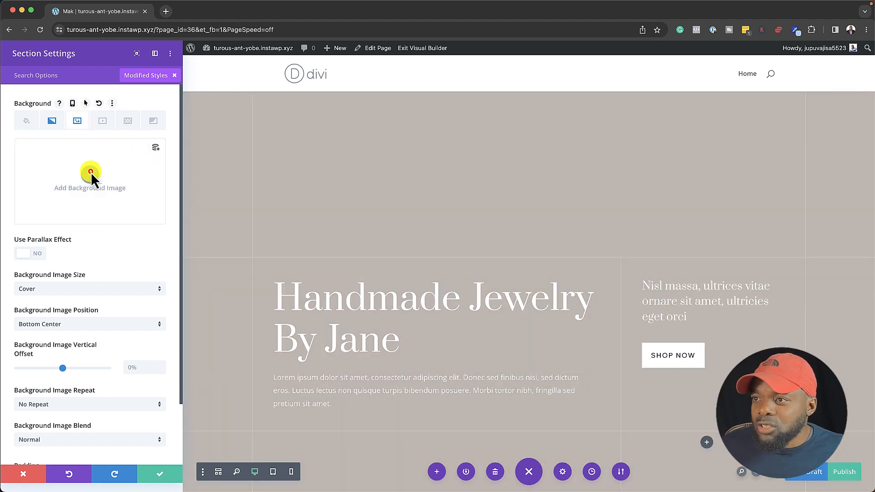
click(90, 174)
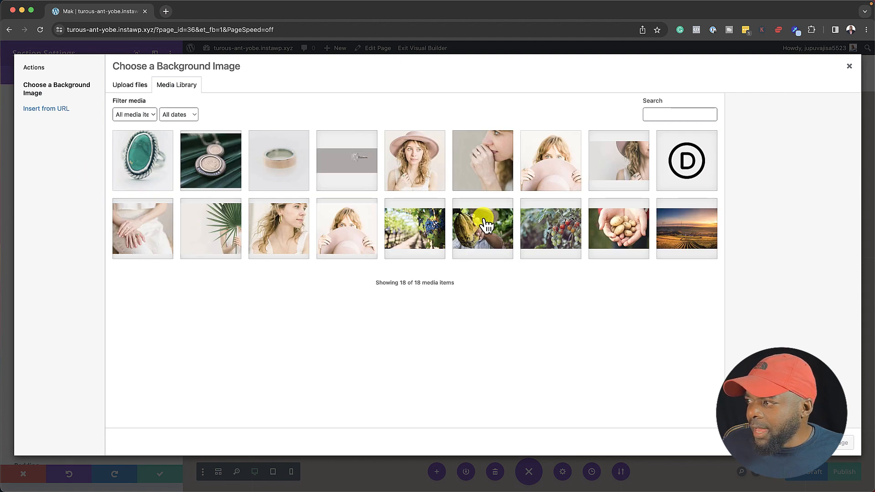
click(415, 228)
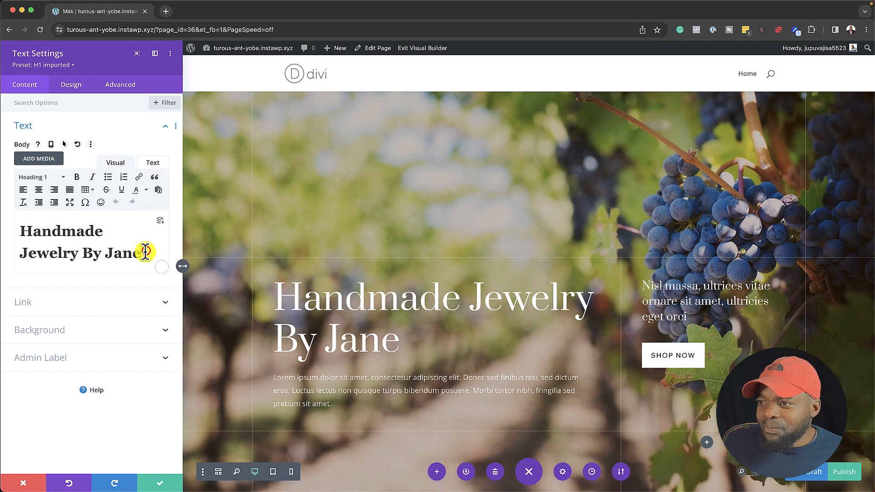
Retype the hero heading as Mak's Organic Farm. and set its font weight to Bold
text(Mak's Or)
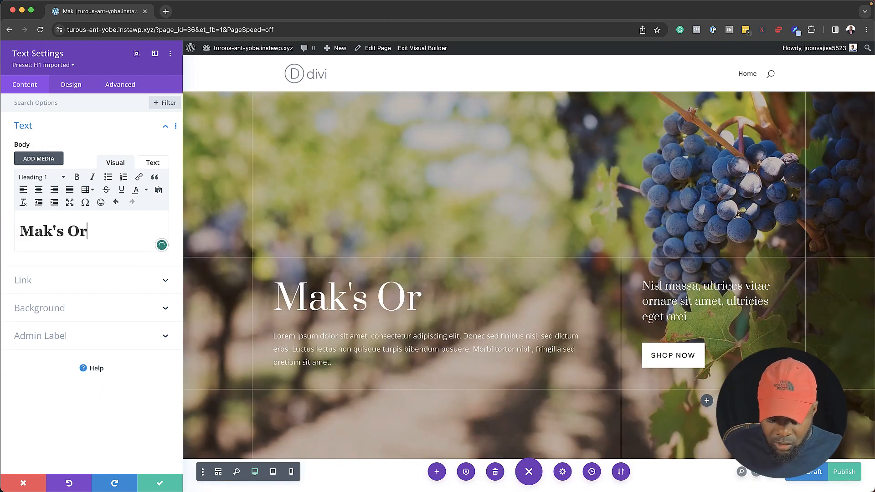
text(ganic Farm.)
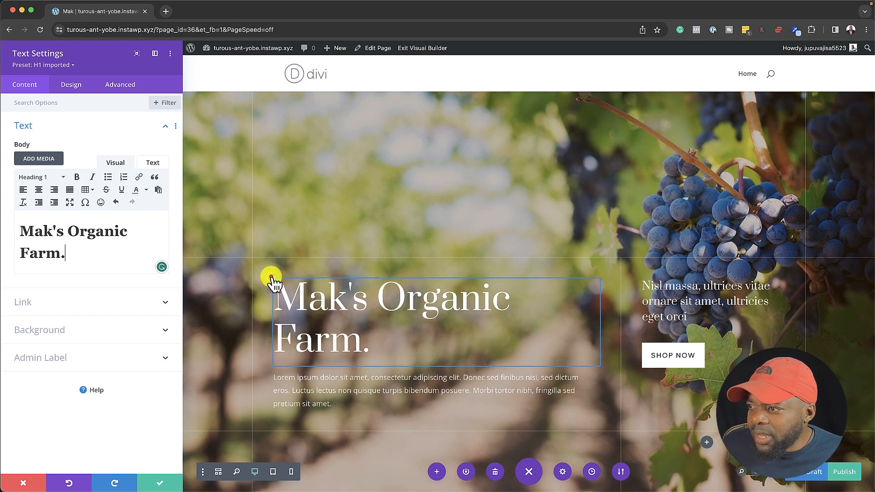
click(72, 84)
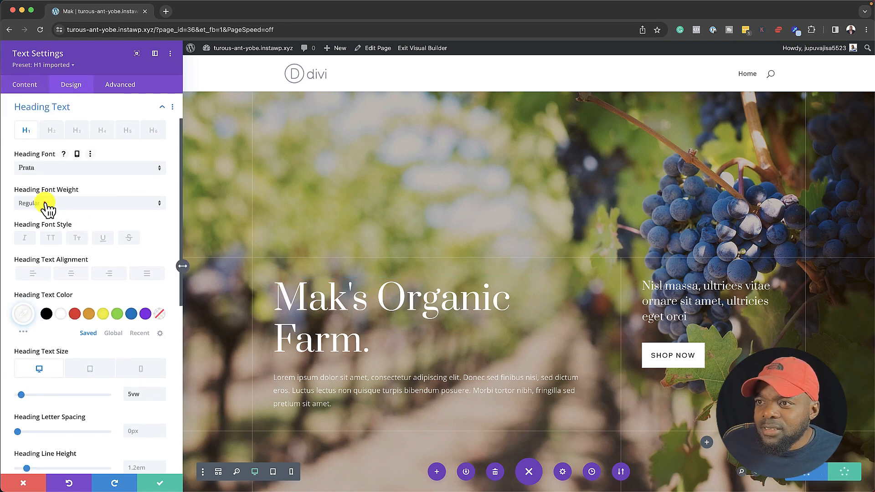
click(89, 202)
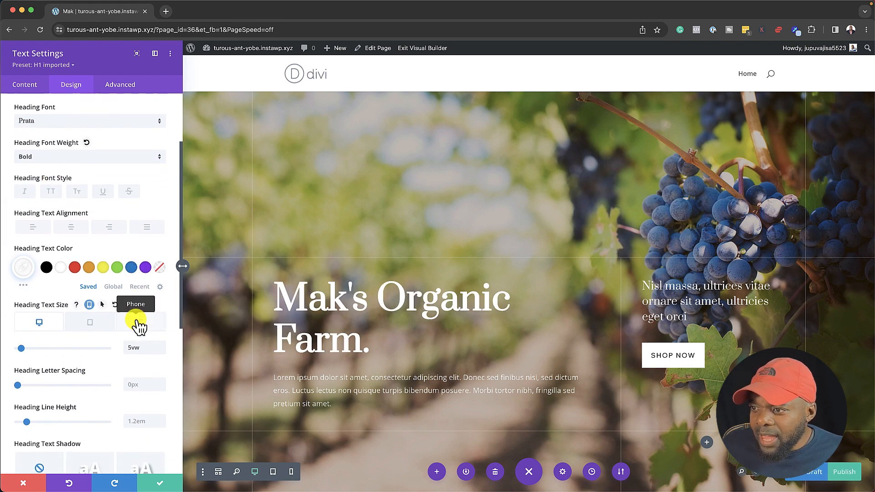
scroll(down, 3)
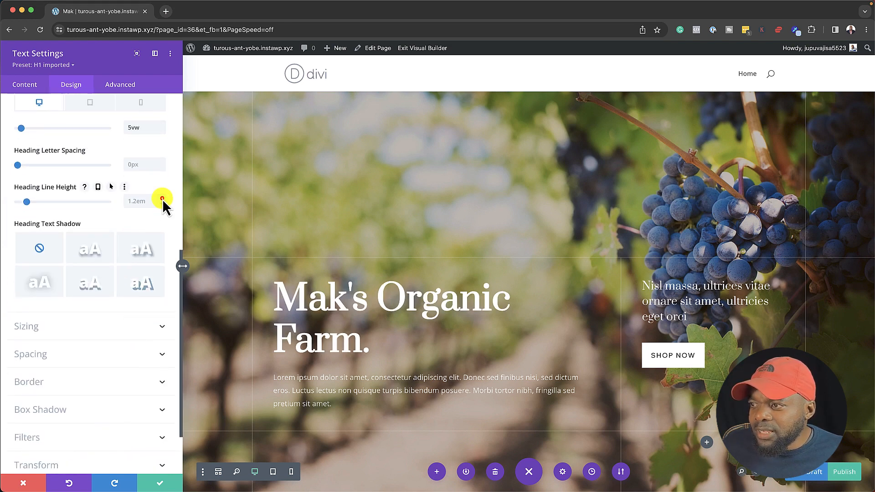
drag(24, 202, 30, 202)
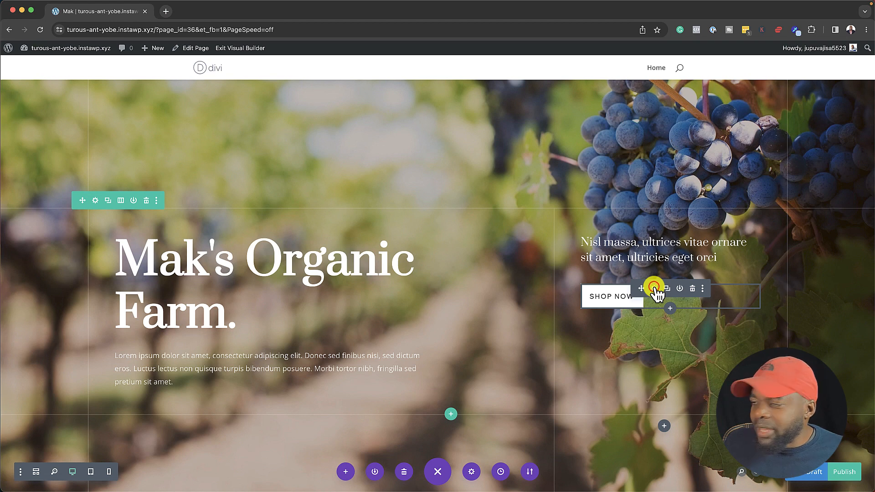
Set the Shop Now button's link URL to #
click(669, 289)
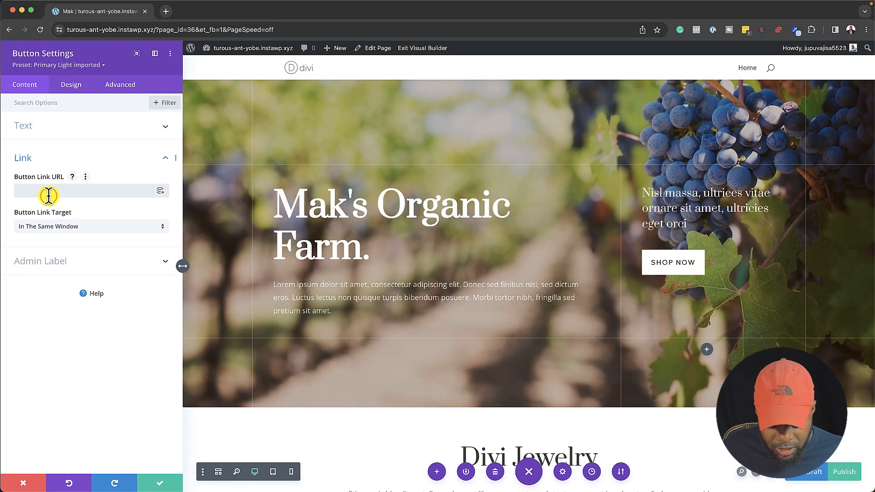
text(#)
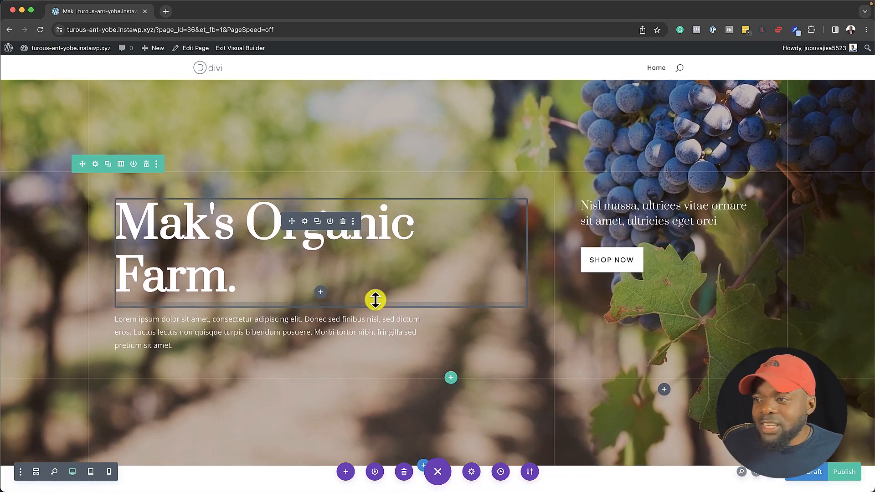
Retitle the Divi Jewelry section heading as Farm Produce
scroll(down, 3)
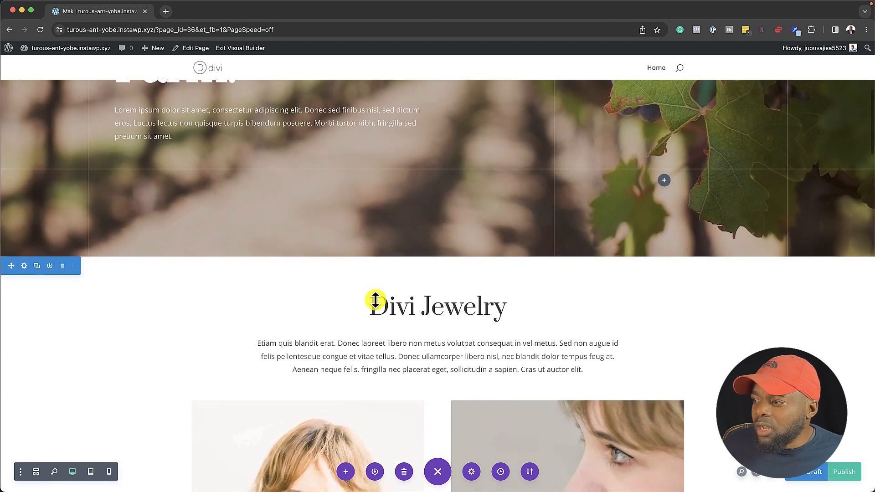
scroll(down, 3)
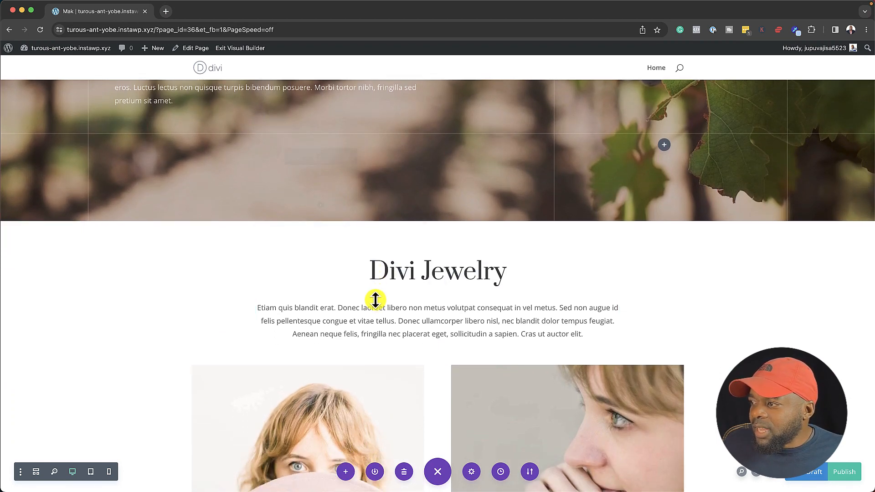
click(375, 300)
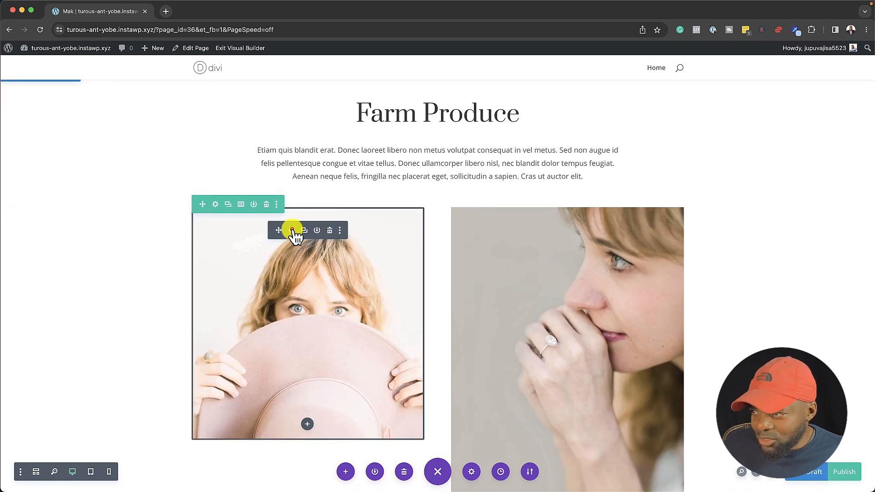
Replace the first Farm Produce photo with the cacao-pod farmer image and save
click(291, 230)
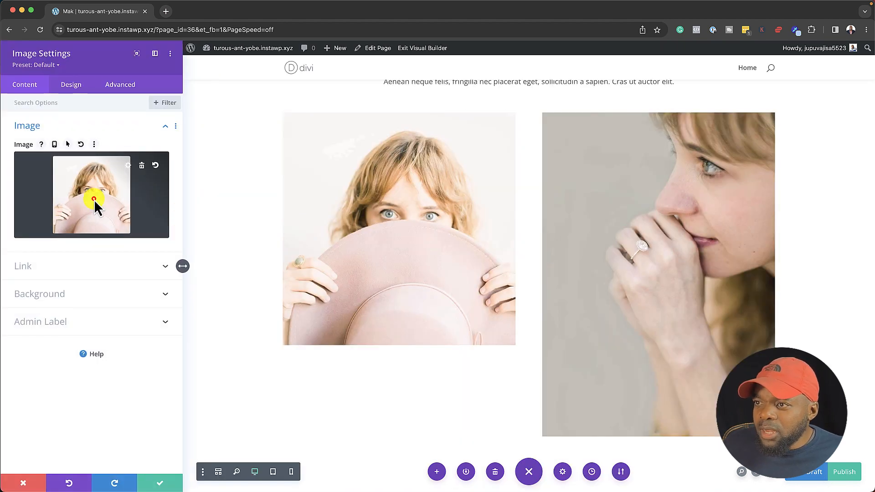
click(91, 194)
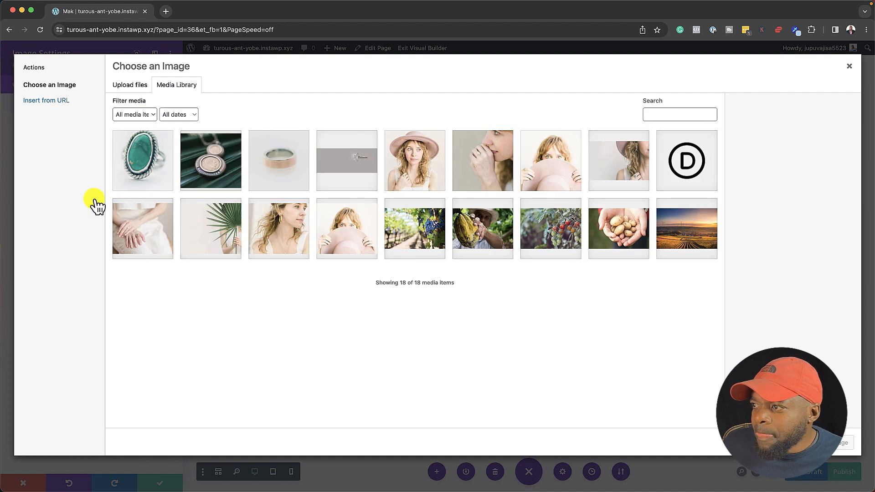
click(483, 229)
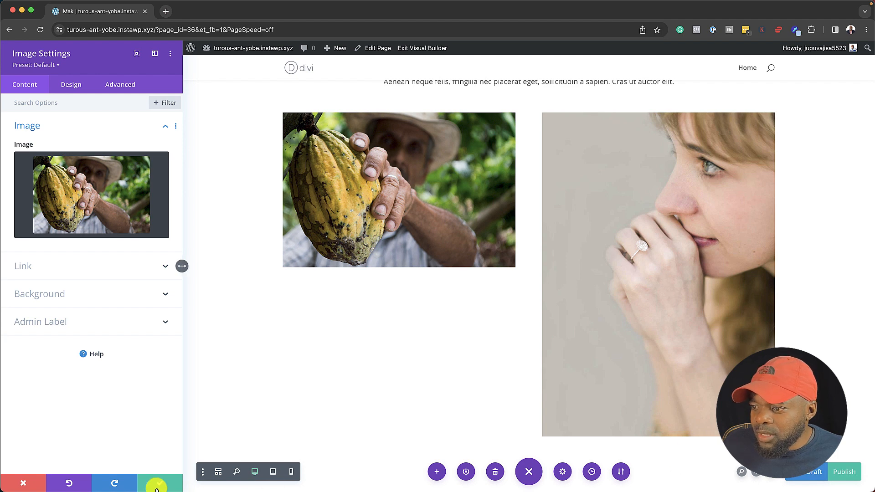
click(528, 471)
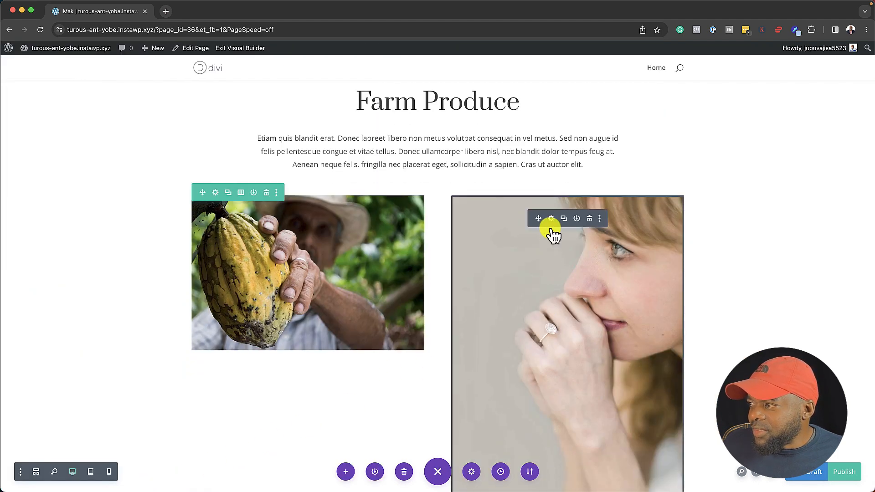
Replace the second Farm Produce photo with a farm picture and save
click(590, 218)
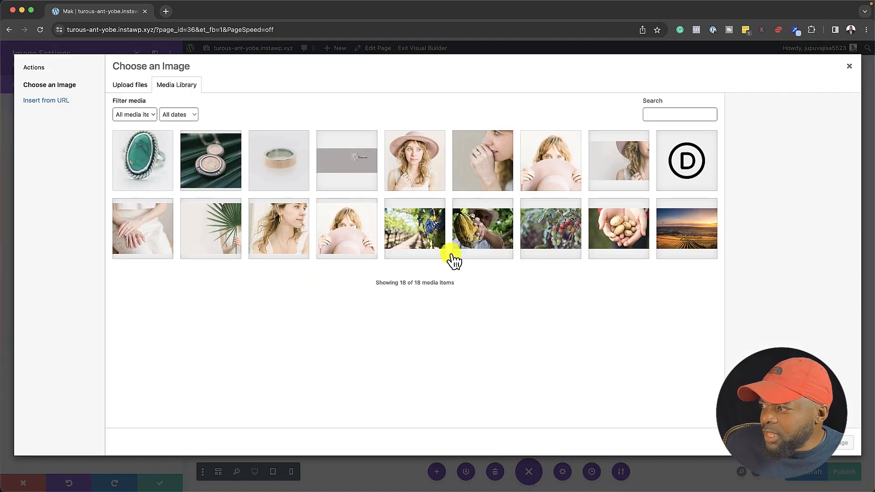
click(550, 228)
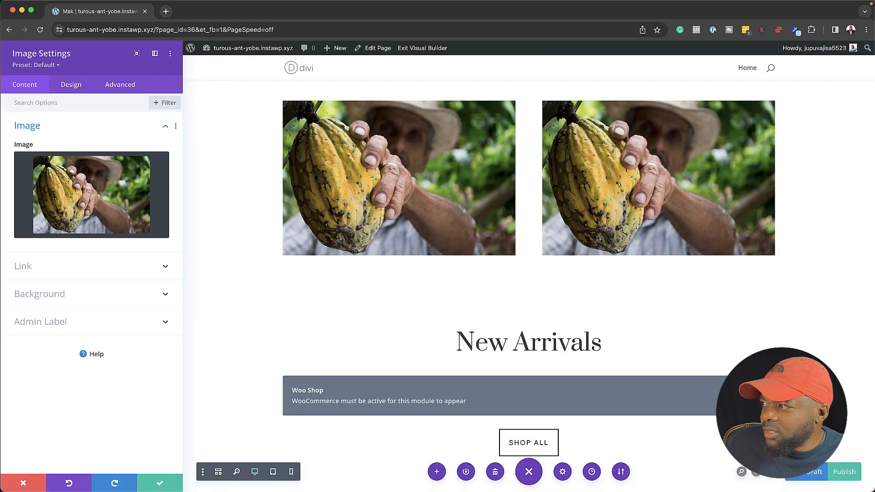
click(23, 483)
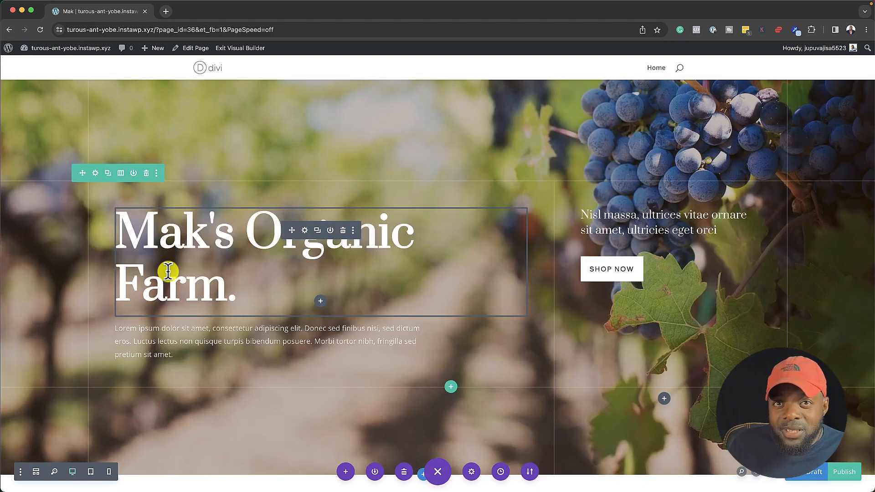
Scroll through and delete the New Arrivals, bridal collection and portrait sections above Newsletter
scroll(down, 3)
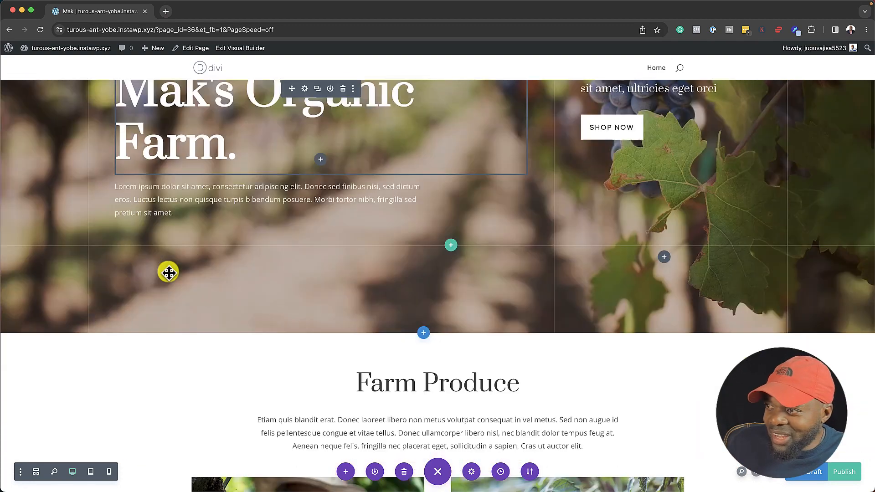
scroll(down, 3)
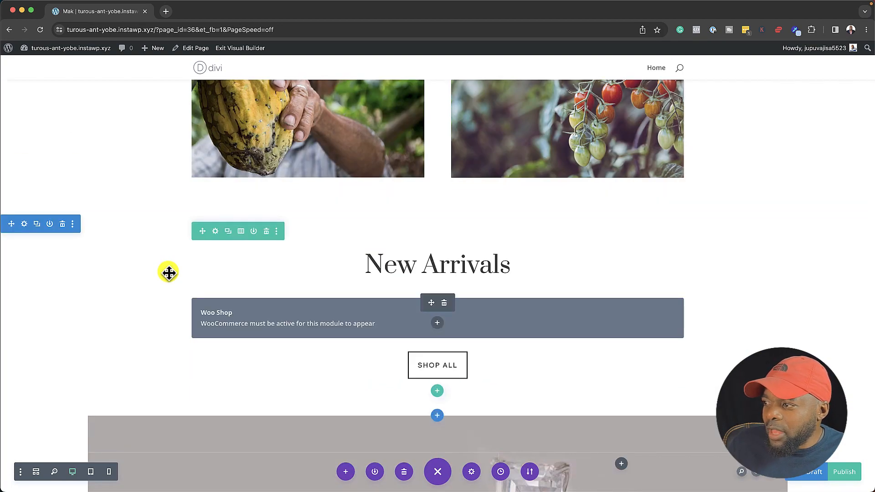
scroll(down, 3)
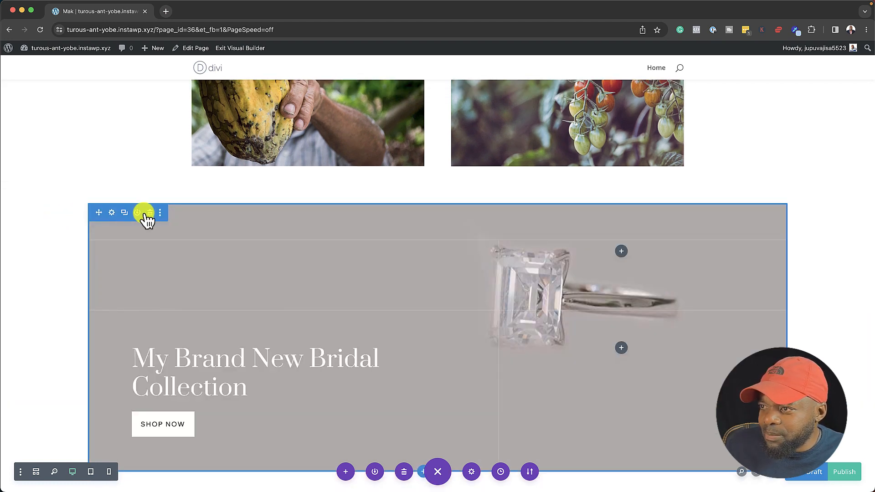
scroll(down, 3)
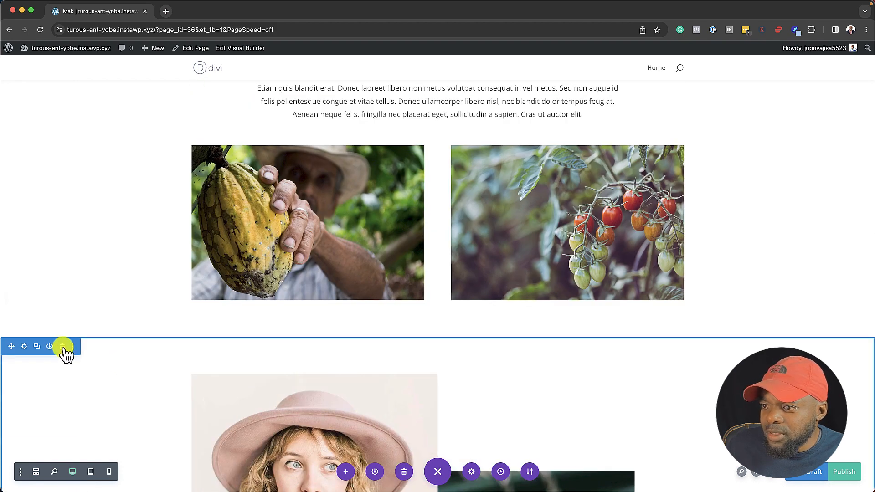
scroll(down, 3)
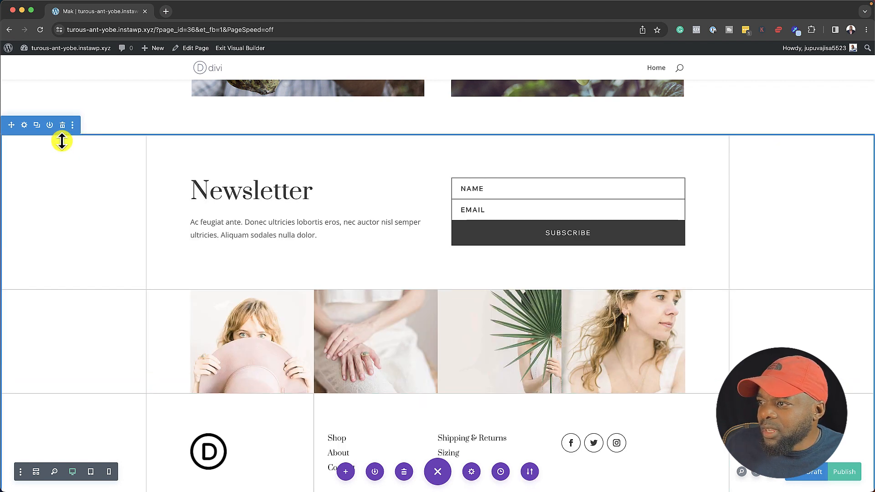
scroll(down, 3)
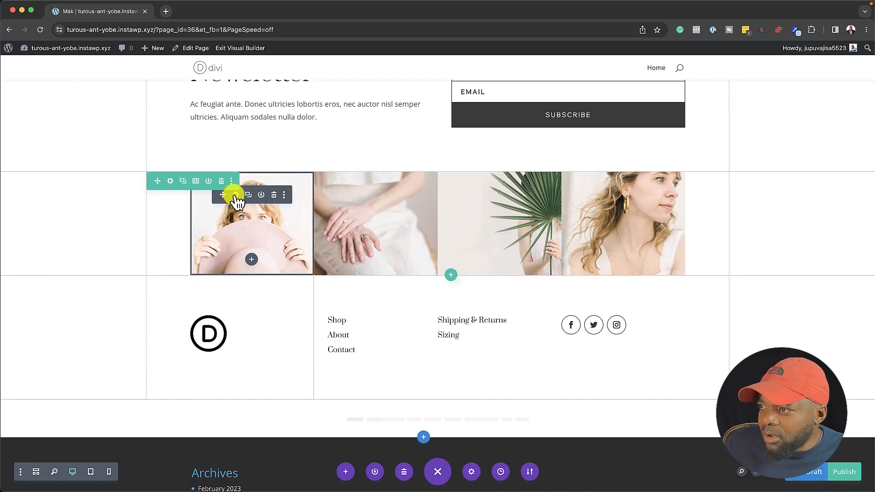
Inspect the first strip photo in the Media Library, then dismiss the chooser before removing the strip
click(247, 195)
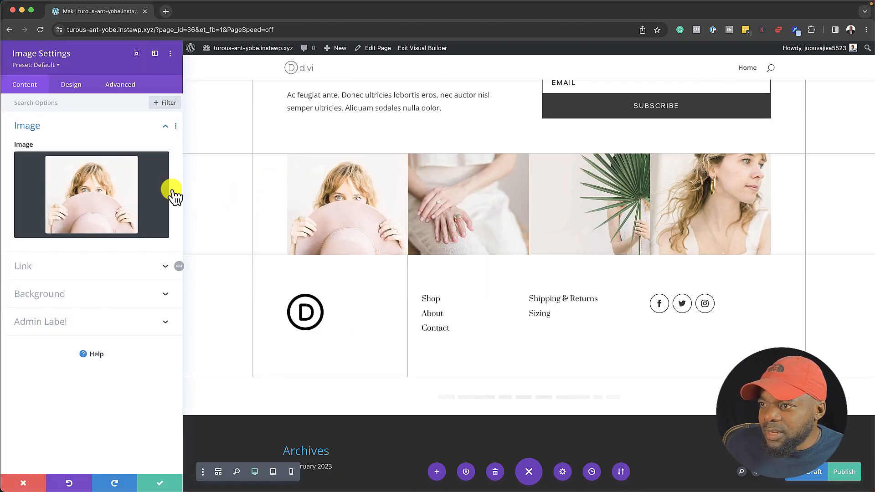
click(91, 195)
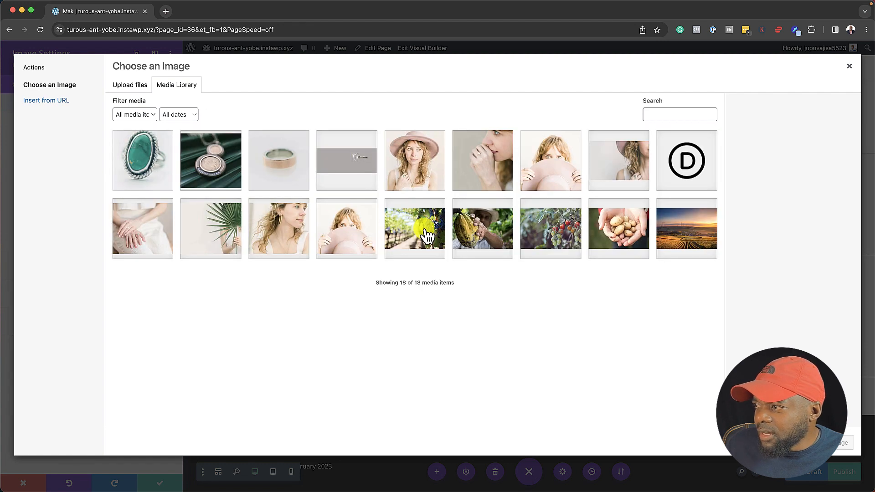
click(415, 229)
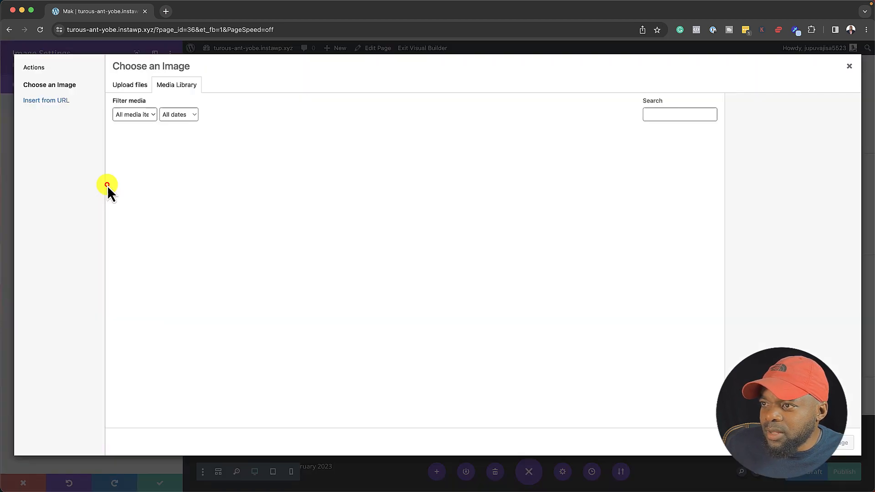
click(482, 228)
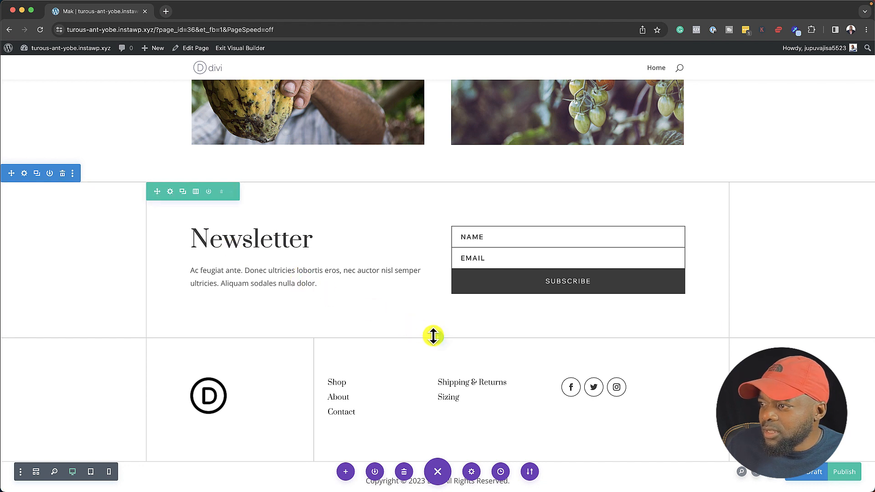
Insert a one-column row under Newsletter and add a Gallery module to it
click(437, 336)
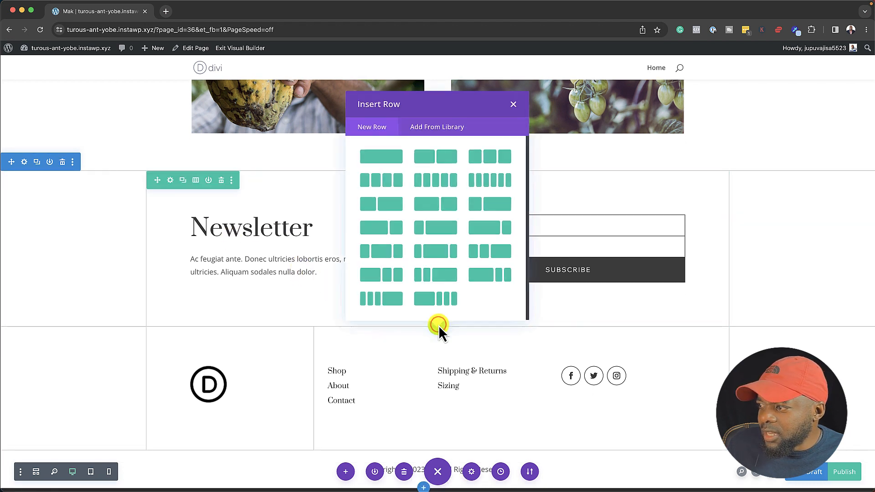
click(512, 104)
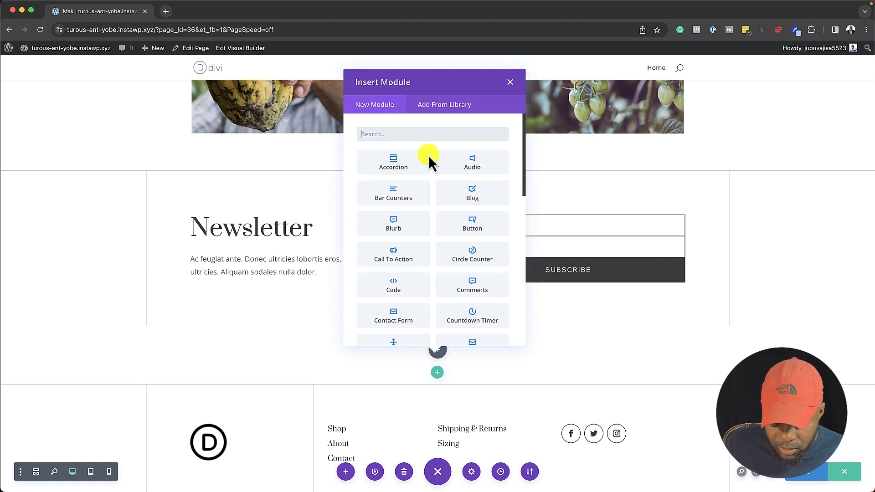
text(gall)
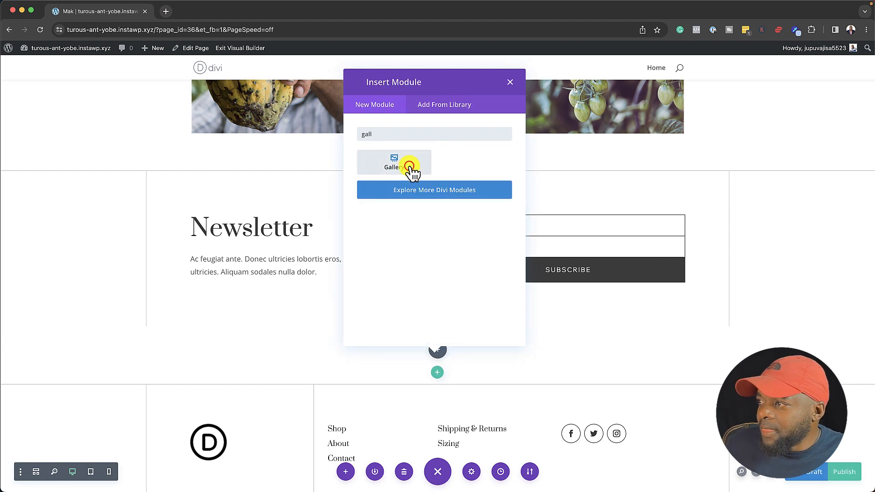
click(394, 163)
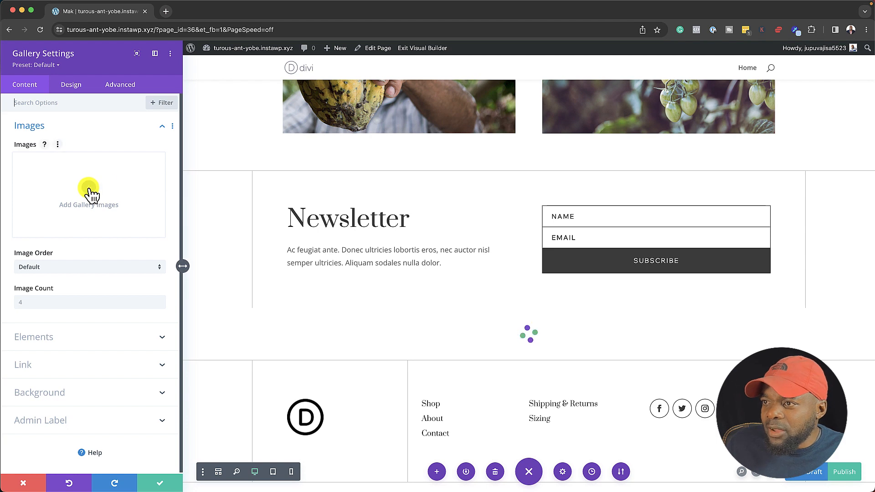
Fill the gallery with the farm photos, including the tomatoes and potatoes shots
click(89, 193)
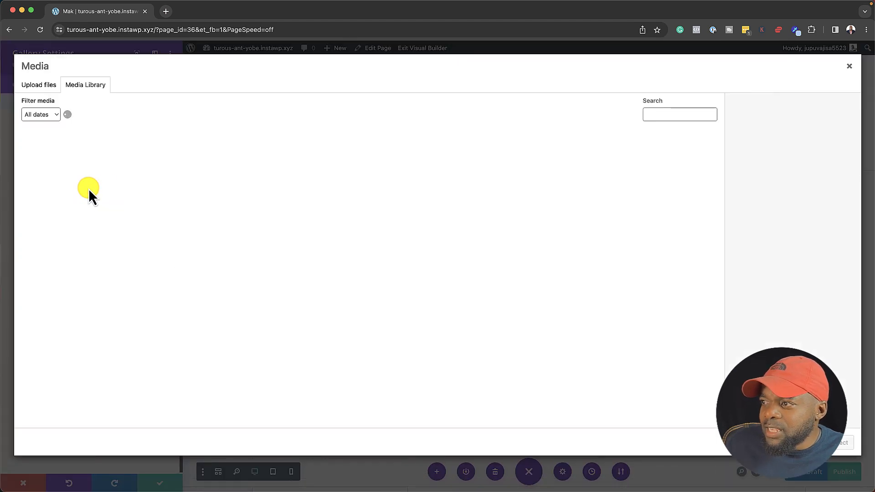
click(404, 231)
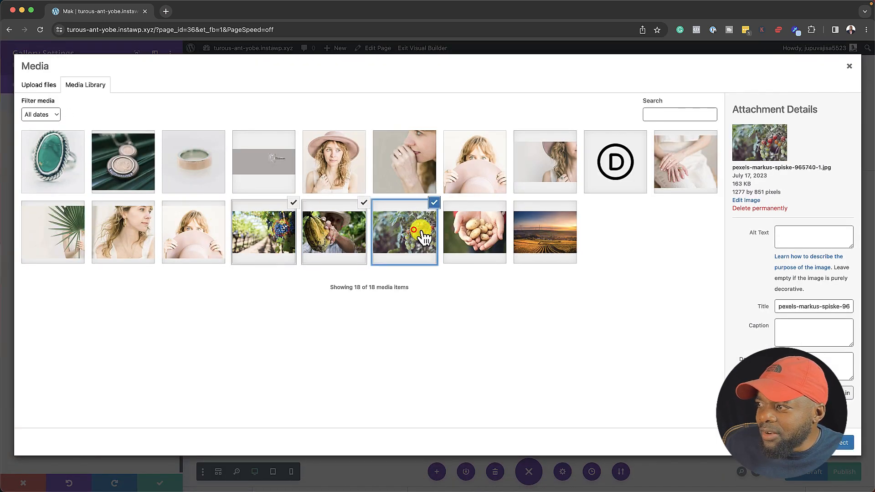
click(474, 231)
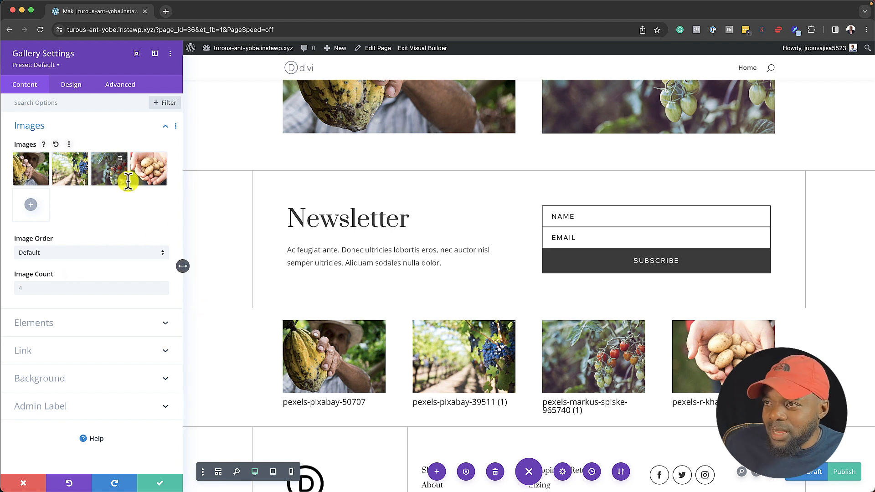
View the gallery's Design layout options showing a grid with landscape thumbnails
click(71, 84)
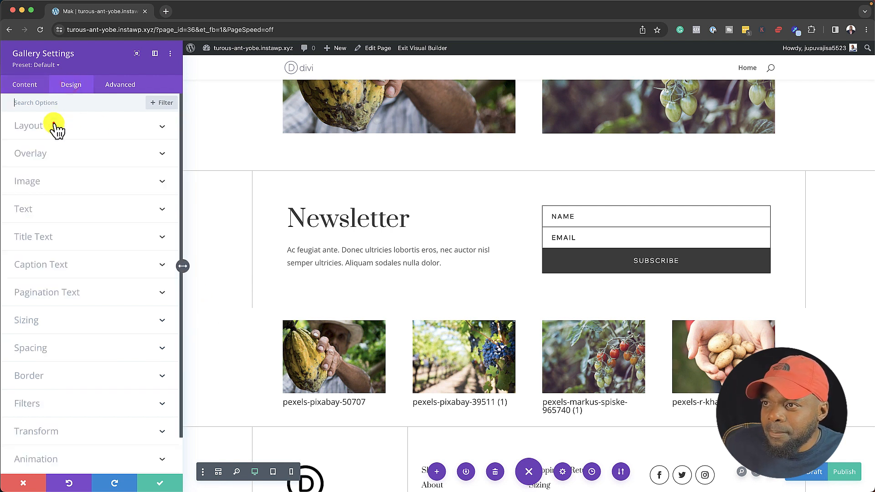
click(28, 125)
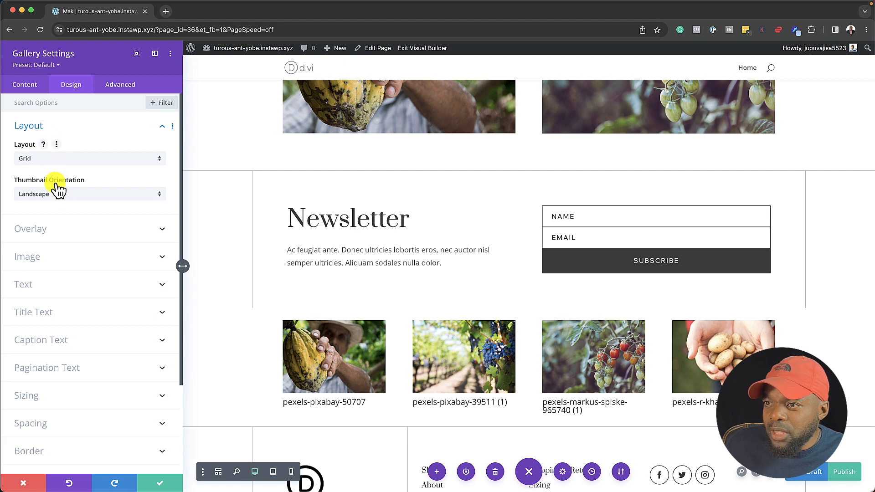
mouse_move(58, 256)
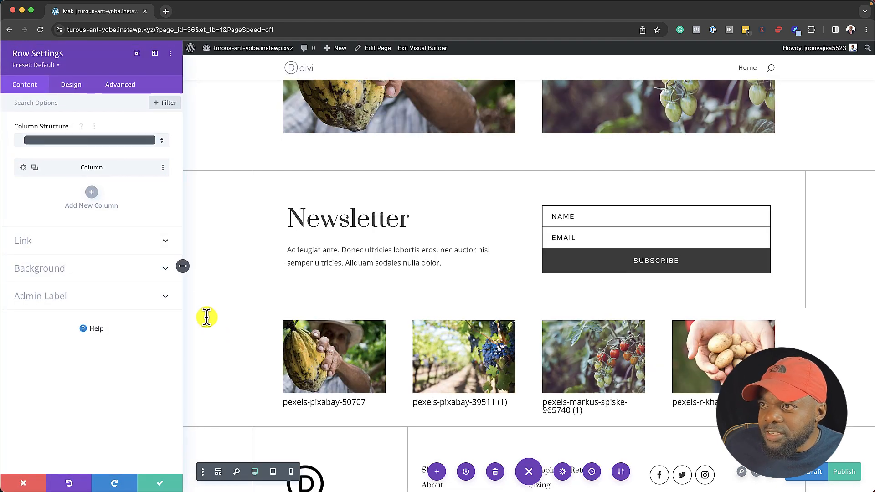
Set the gallery row's sizing to 100% maximum width
click(71, 84)
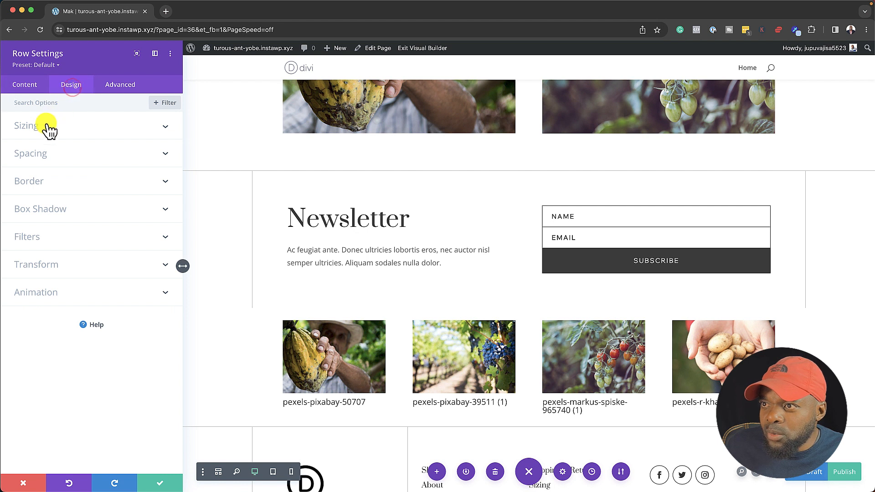
click(26, 125)
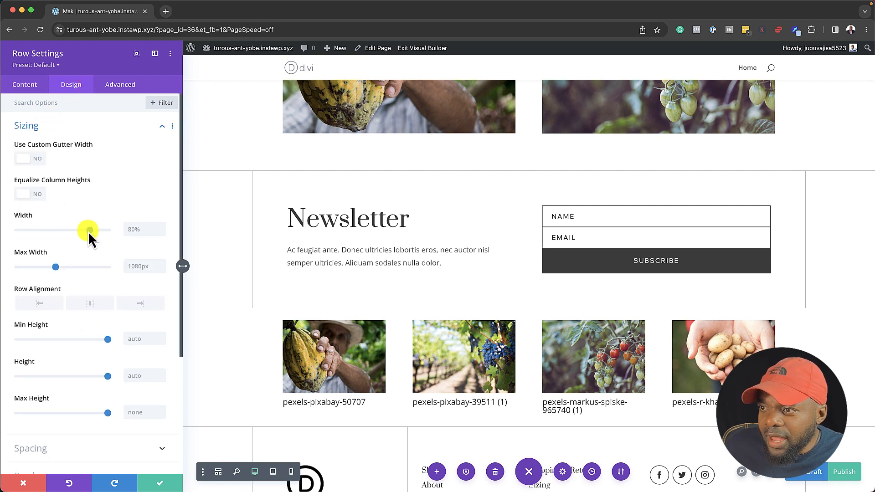
drag(88, 230, 110, 230)
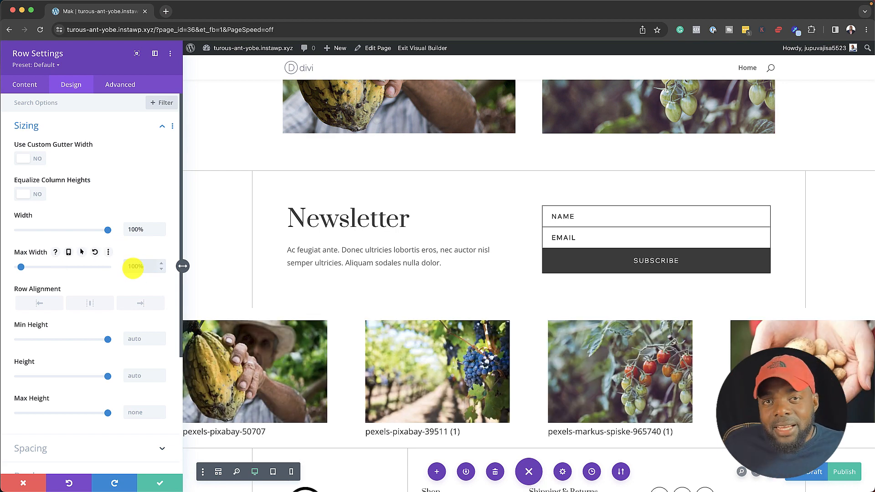
click(135, 267)
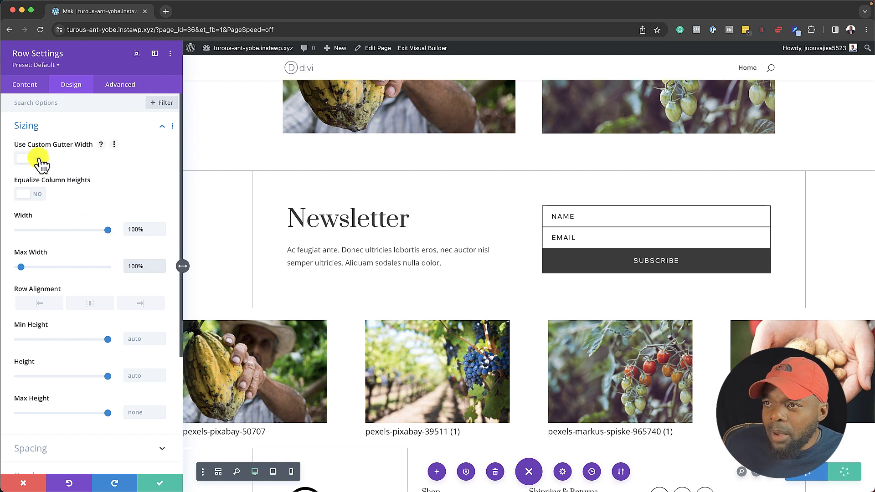
Enable a custom gutter width of 1 between columns and save the row
click(29, 158)
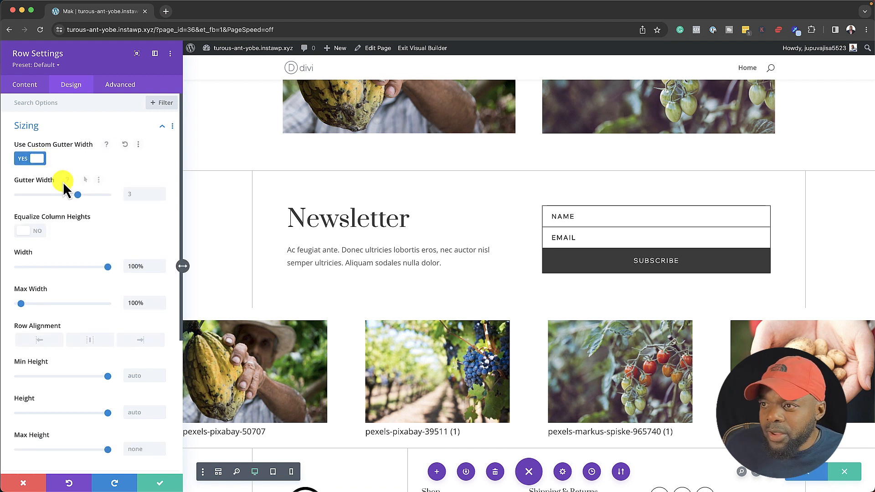
drag(77, 194, 19, 194)
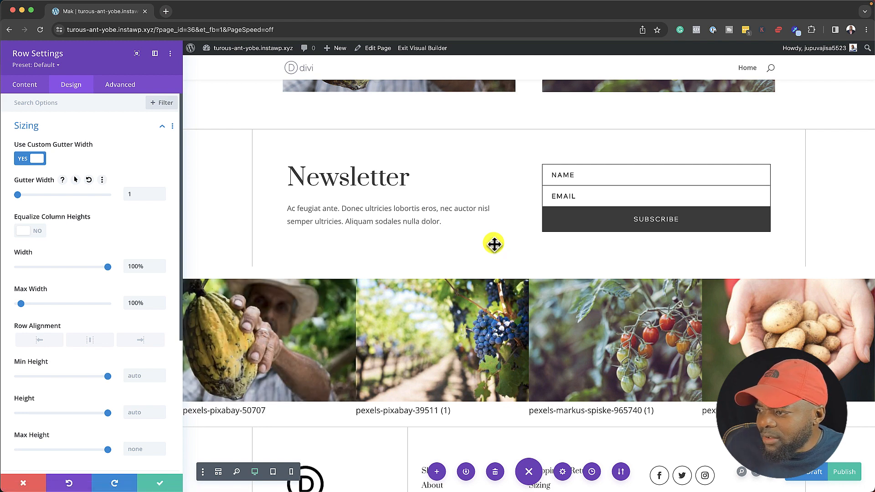
mouse_move(83, 107)
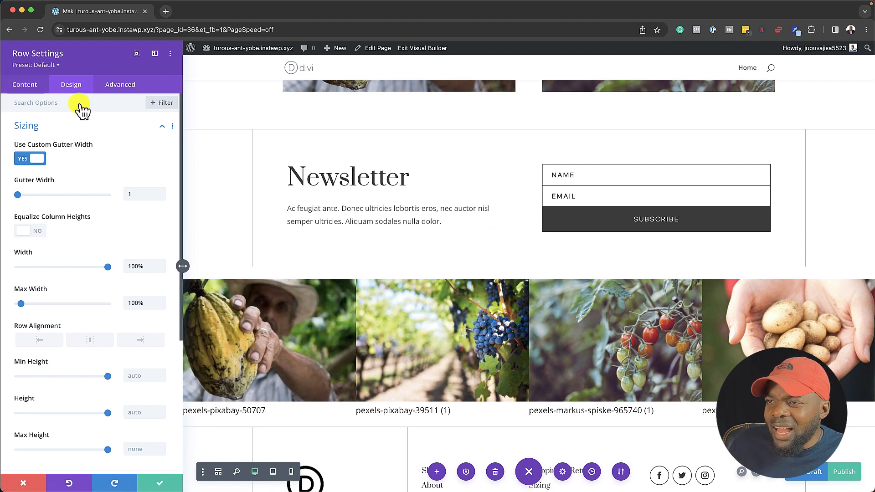
click(25, 84)
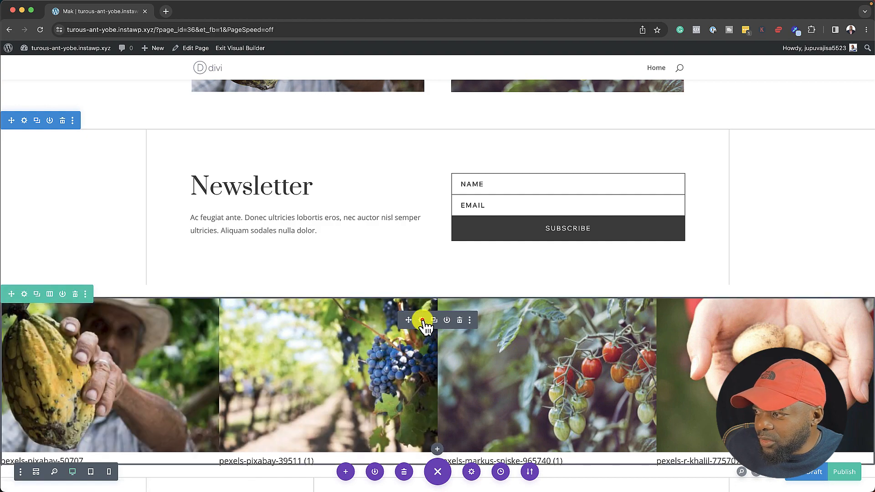
Switch Show Title and Caption to No in the gallery's Elements settings
click(434, 320)
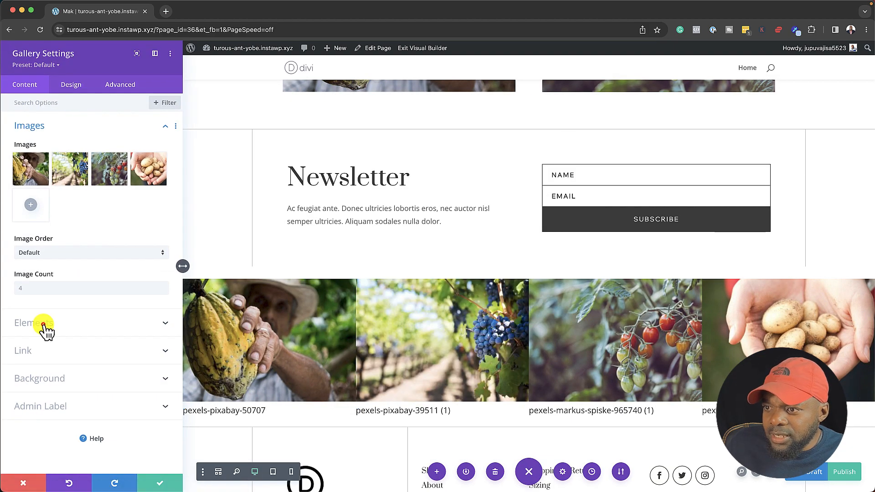
click(33, 322)
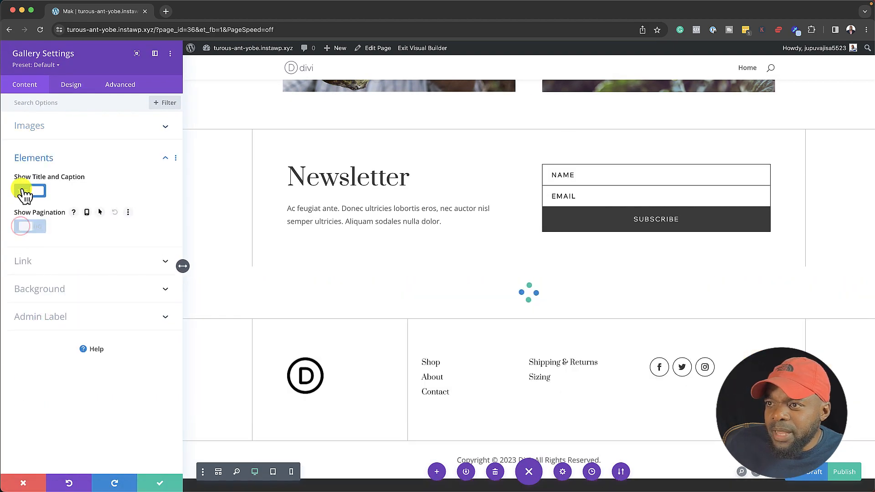
click(24, 191)
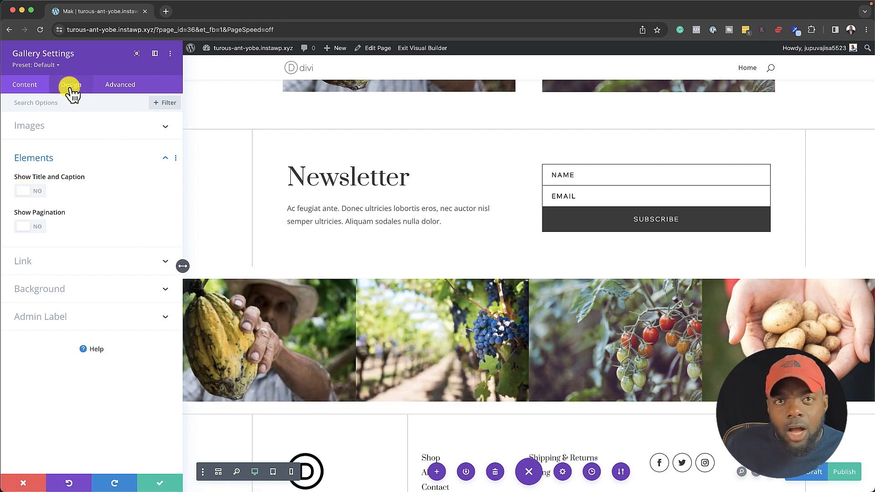
click(71, 84)
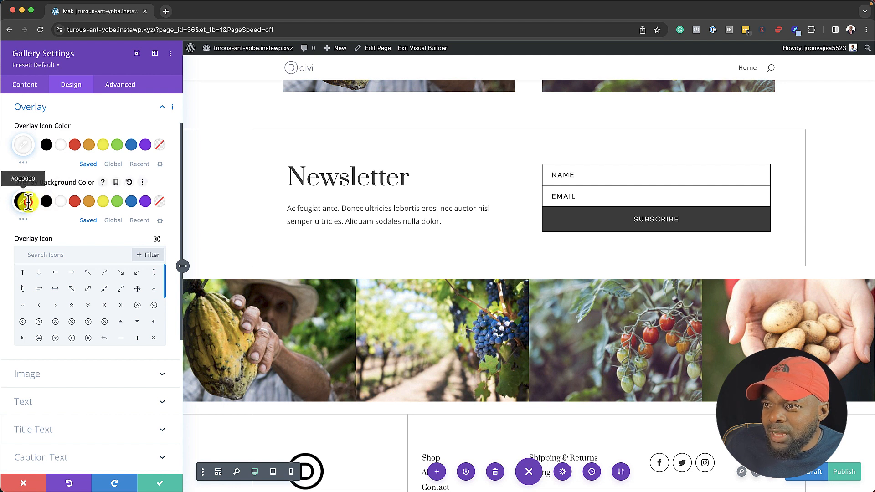
Set a black, partly transparent hover overlay on the gallery photos and save
click(23, 202)
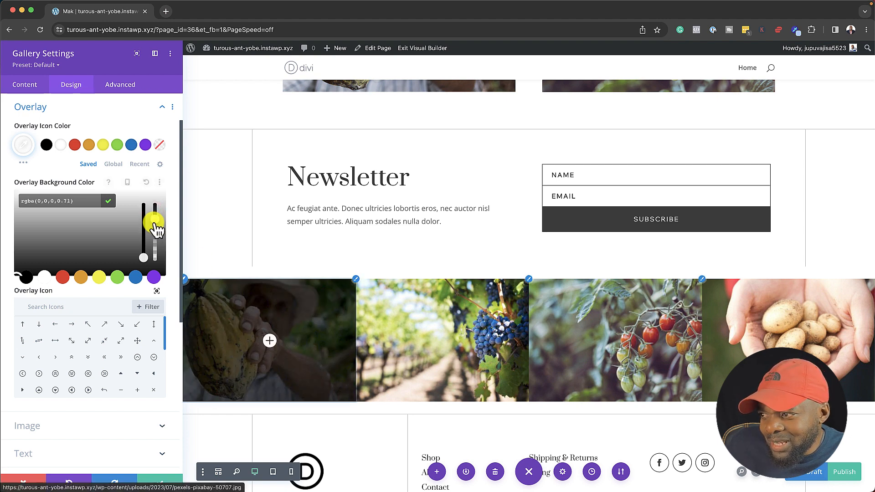
drag(155, 222, 155, 229)
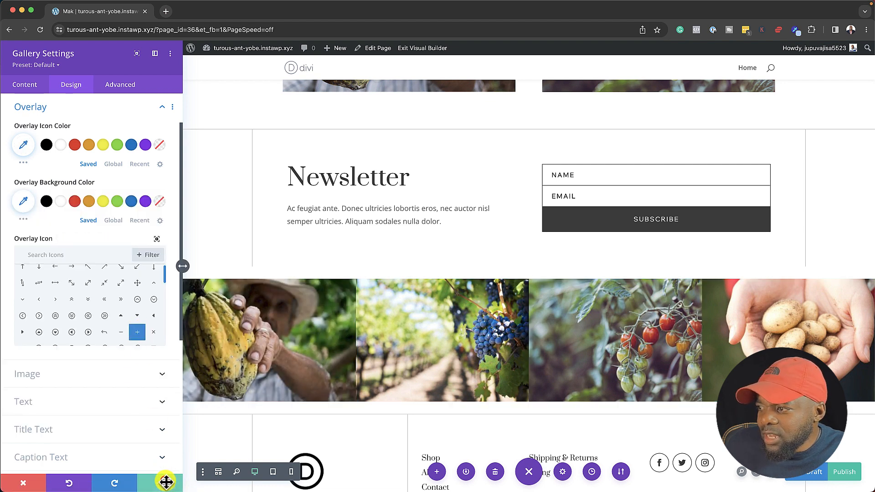
click(527, 471)
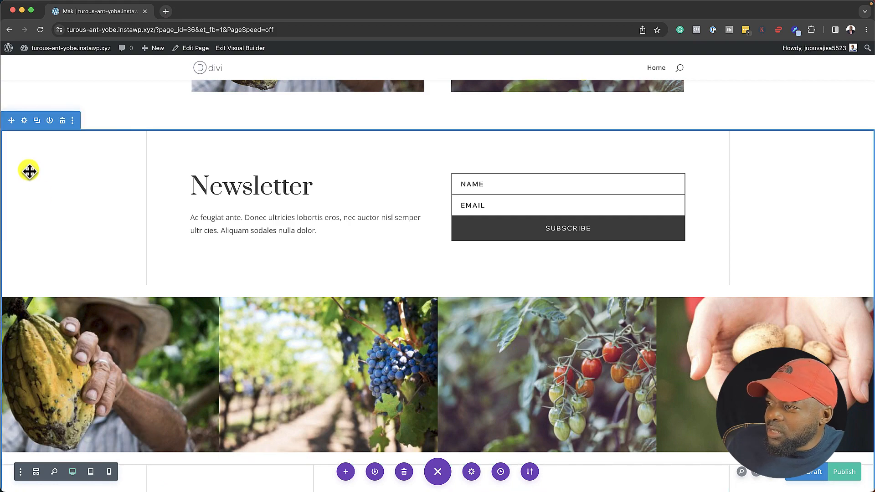
scroll(up, 3)
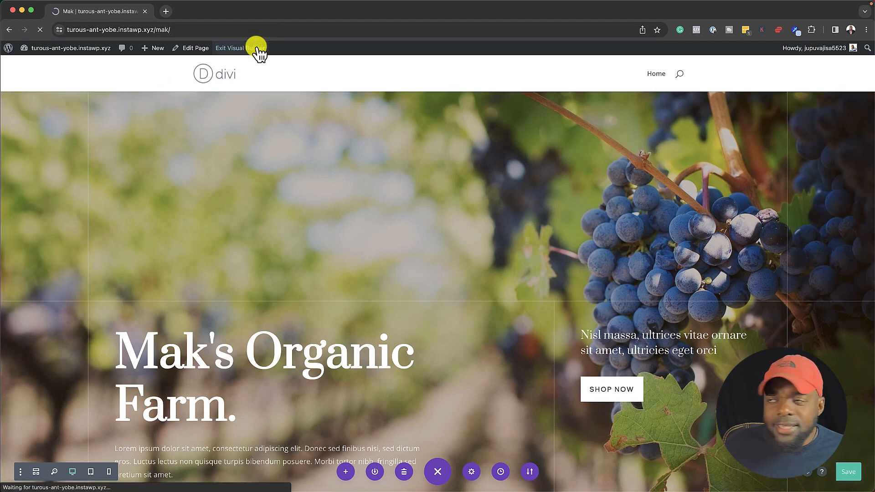
Exit the Visual Builder and scroll the live homepage down to the gallery
click(229, 48)
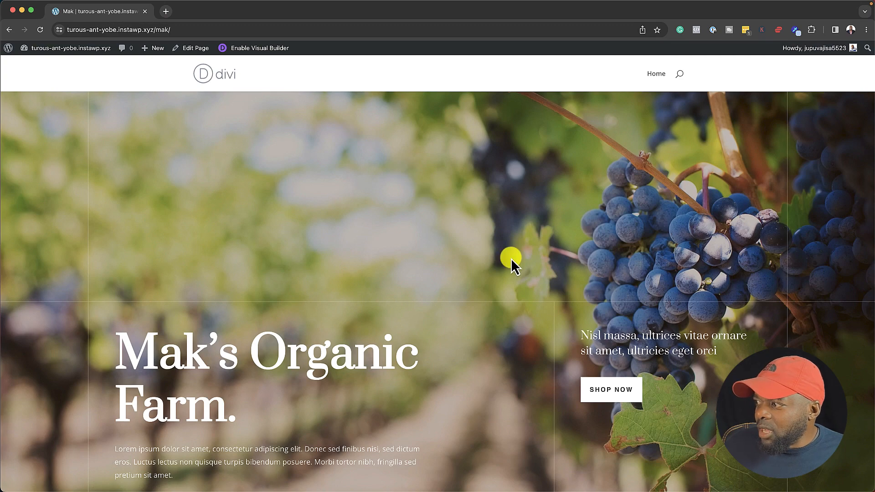
scroll(down, 3)
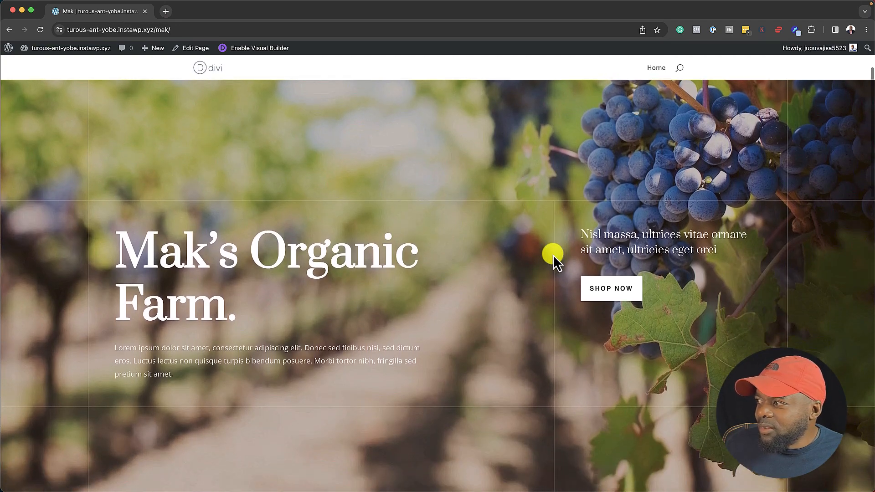
scroll(down, 3)
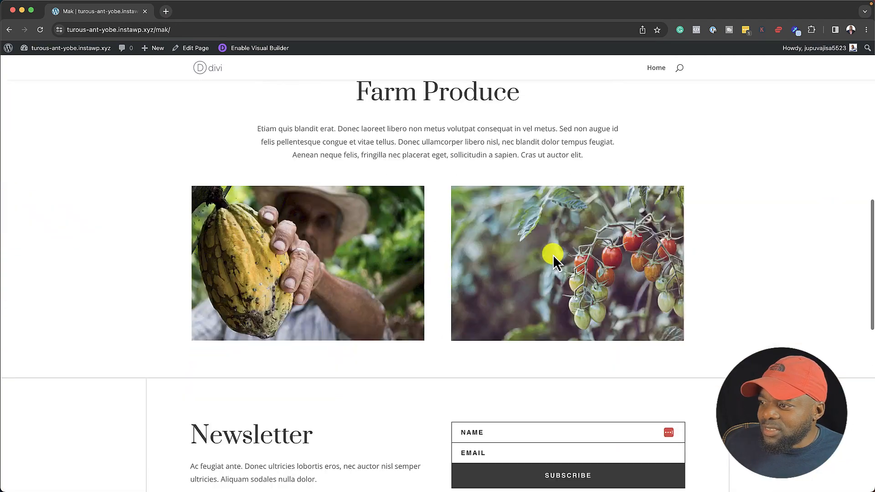
scroll(down, 3)
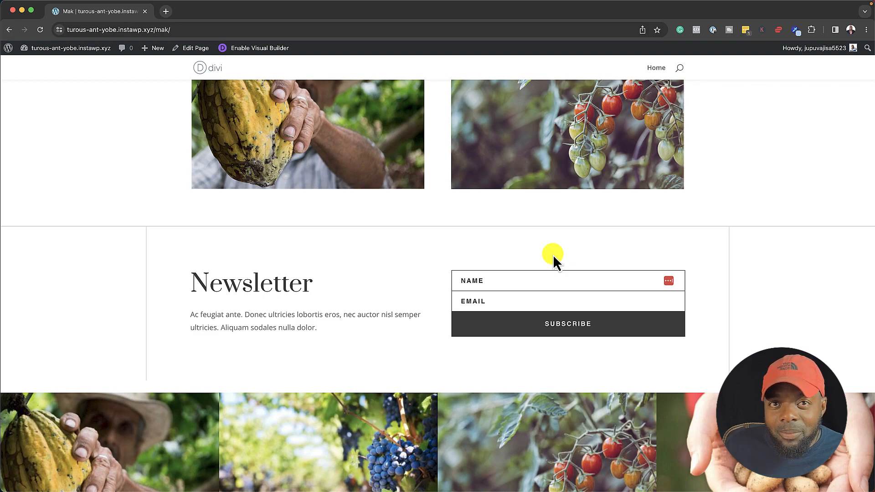
scroll(down, 3)
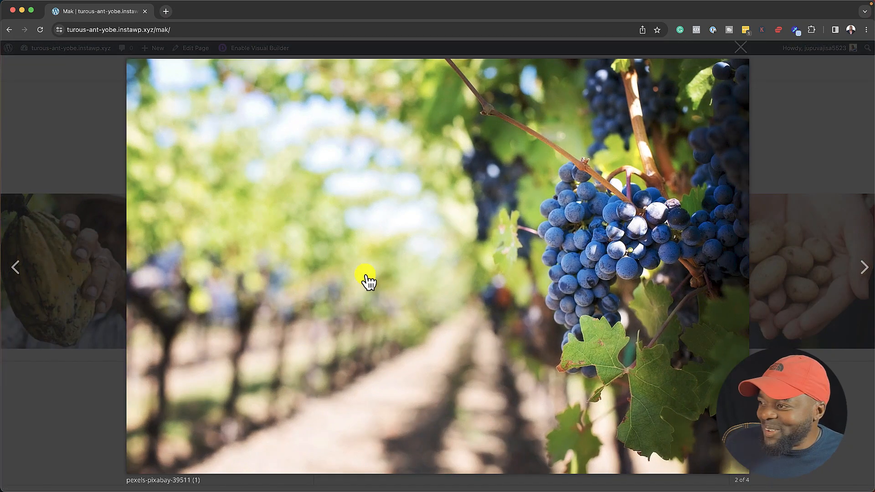
Cycle through the gallery photos in the lightbox using its arrows
click(865, 268)
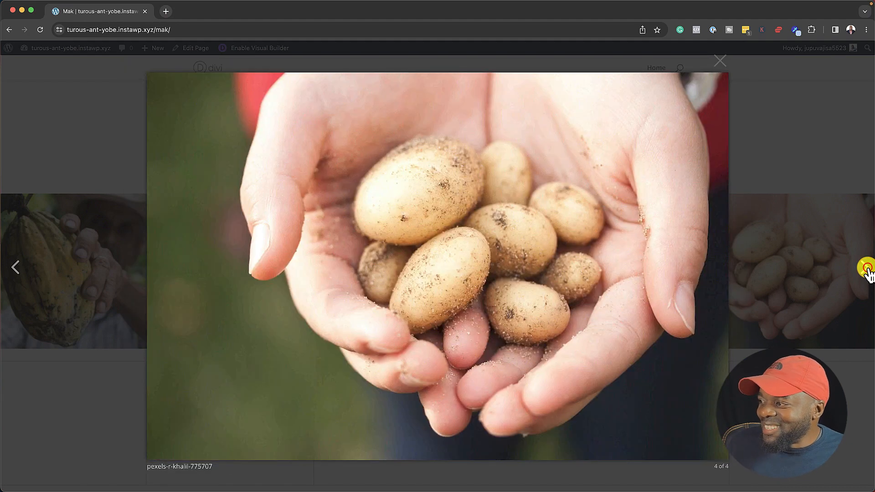
click(719, 60)
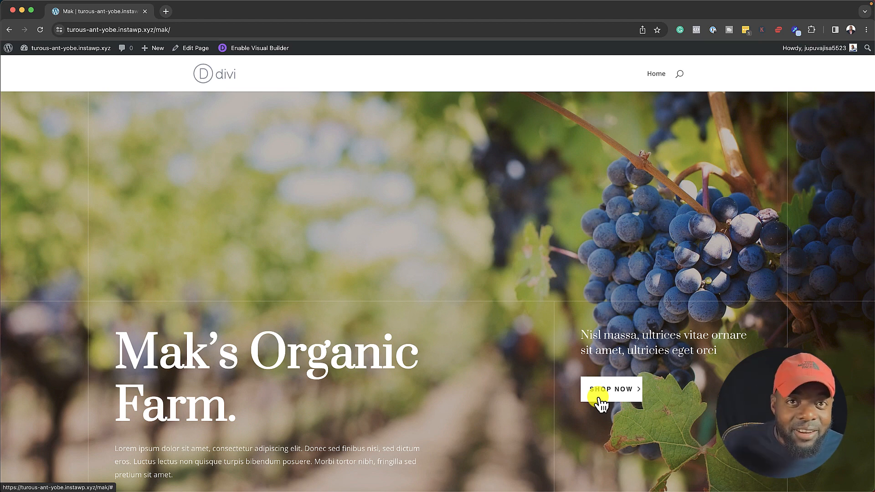
Open the WordPress dashboard in a new tab and go to Divi's Theme Builder
click(67, 48)
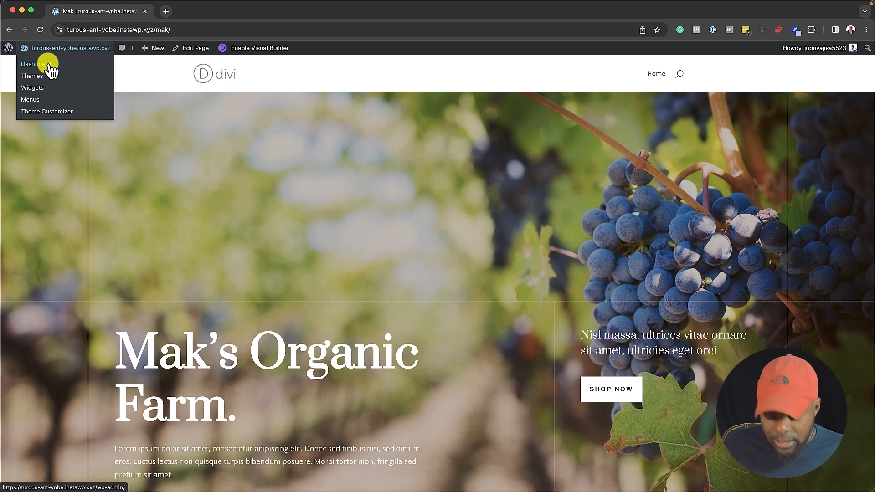
click(36, 64)
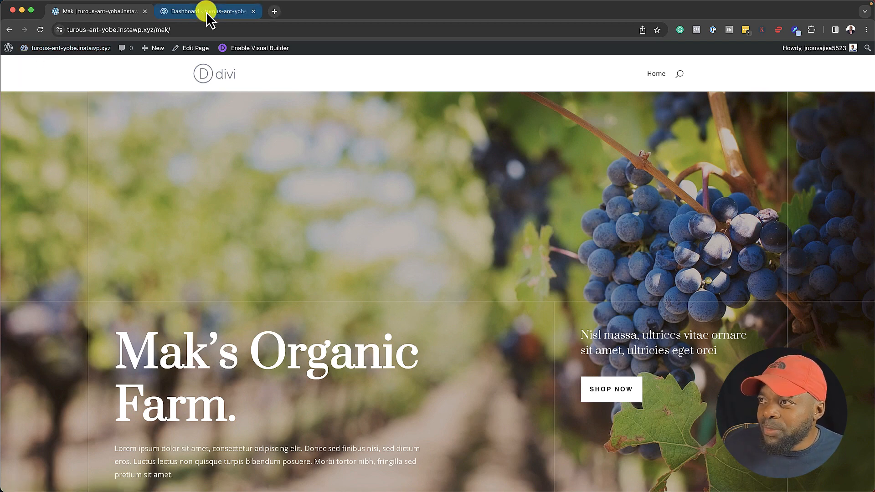
click(97, 11)
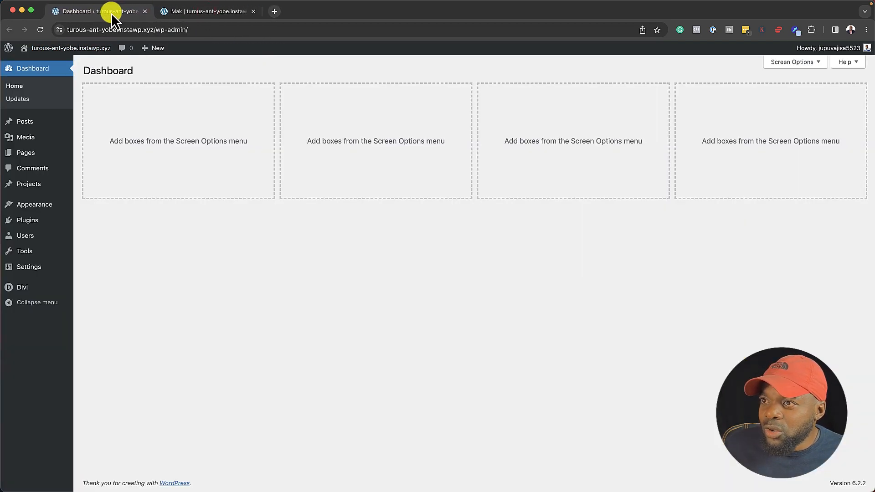
mouse_move(100, 11)
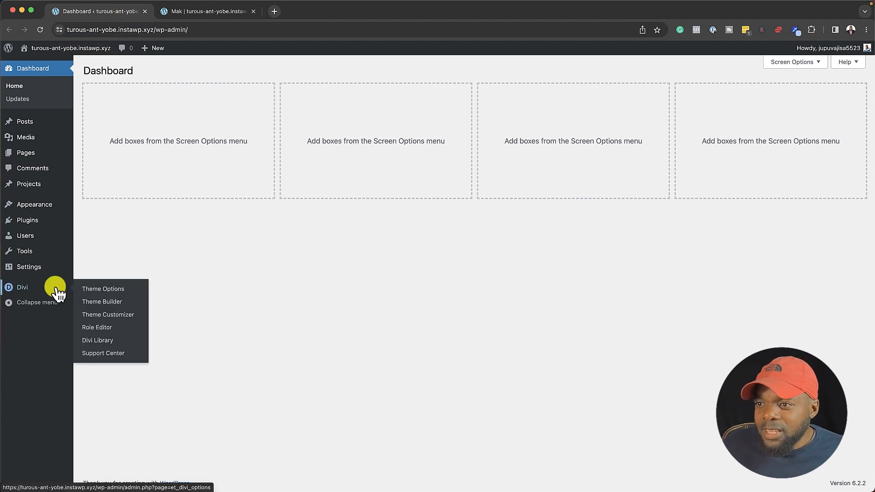
mouse_move(101, 302)
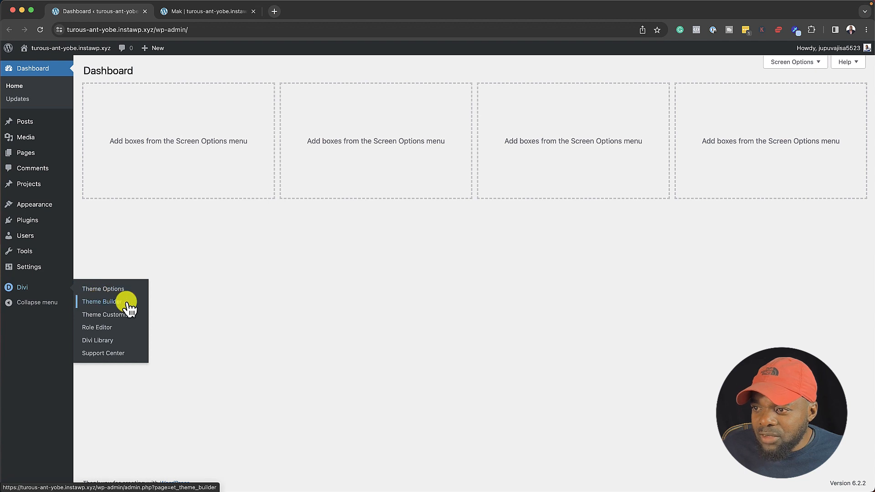
click(102, 302)
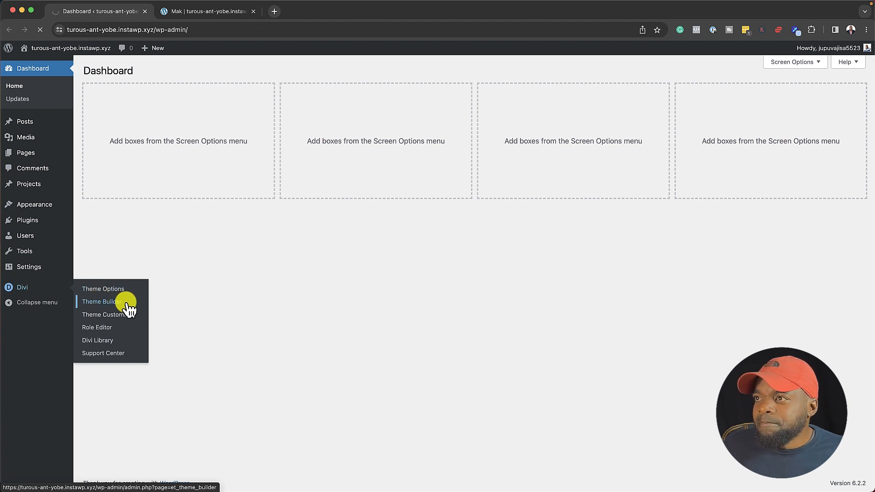
Load Header-Footer-Dark.json from the Divi Header Footer folder into the template import dialog
click(101, 302)
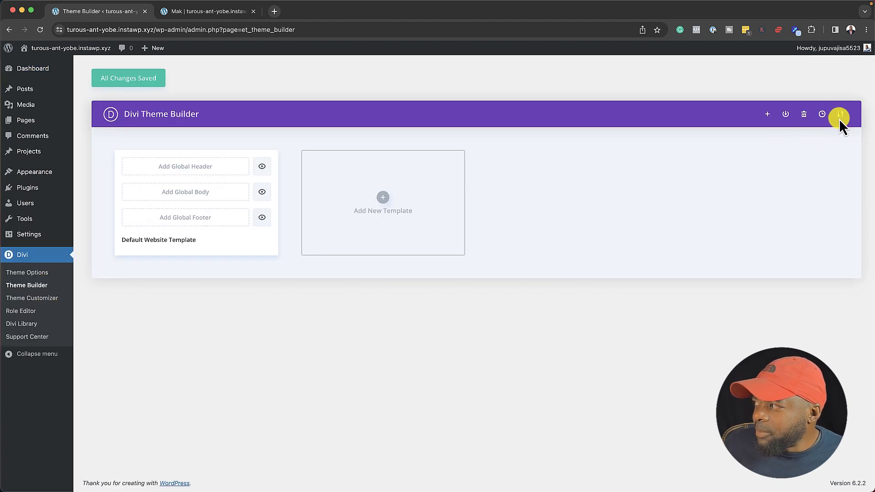
click(839, 114)
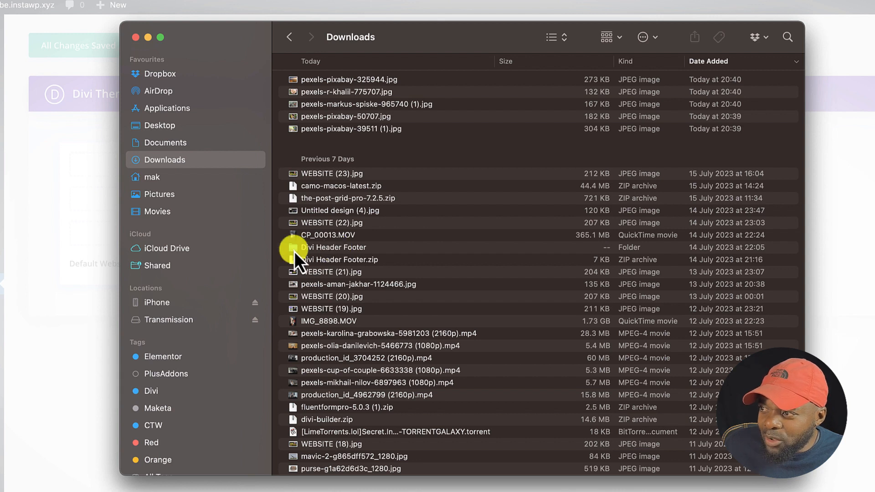
double_click(334, 247)
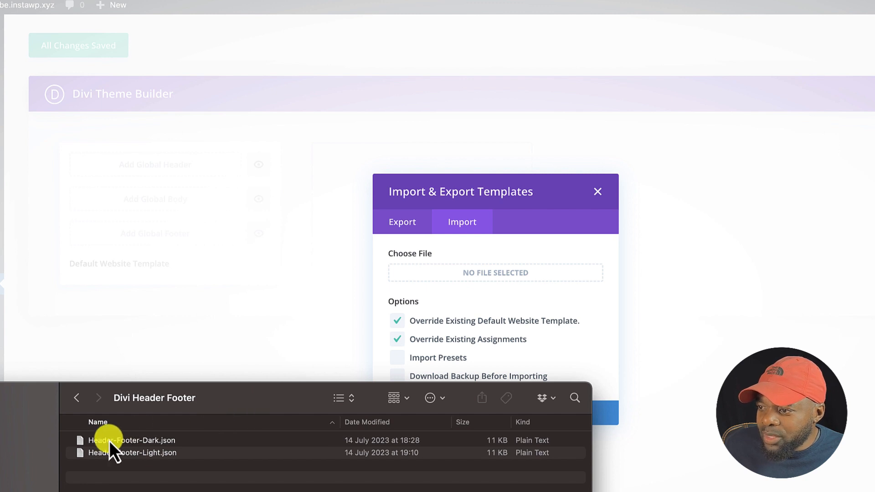
drag(131, 441, 494, 273)
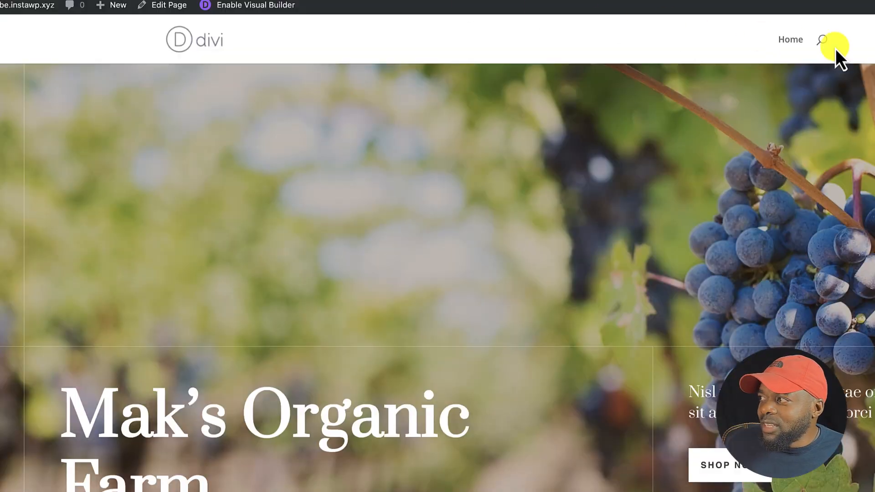
scroll(down, 3)
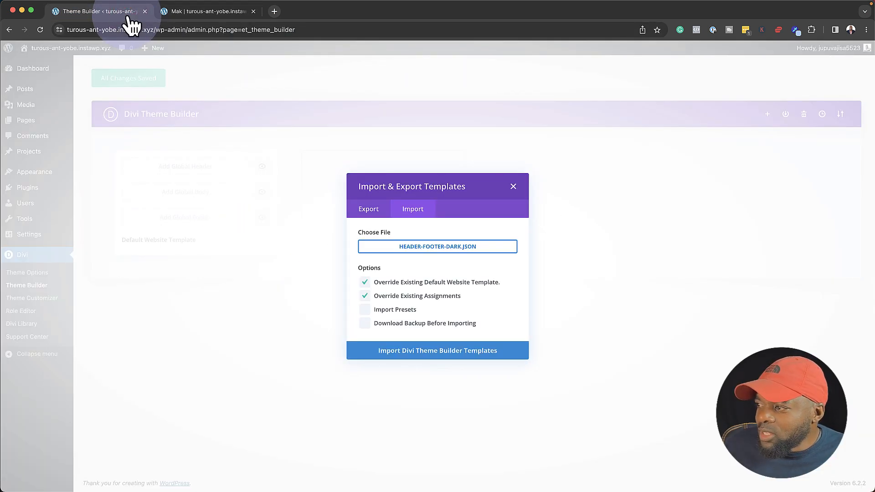
Close the finished import dialog and save the global header and footer templates
click(438, 350)
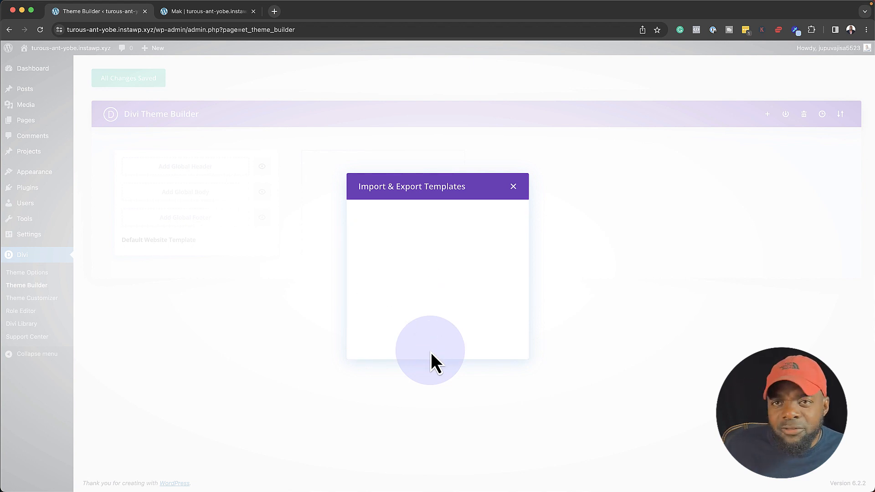
click(513, 186)
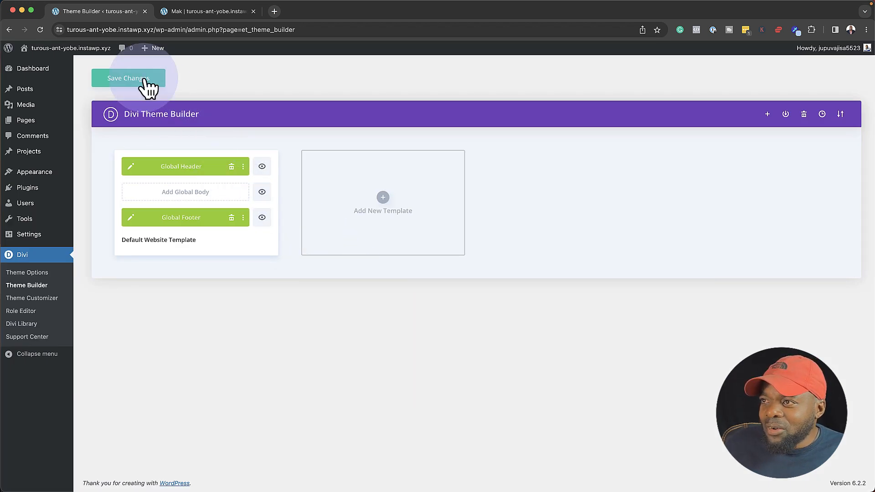
click(128, 77)
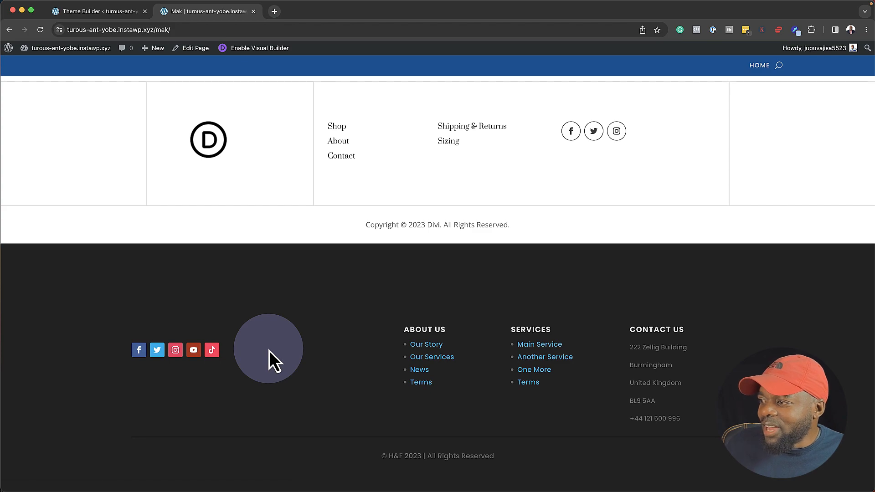
Scroll the live Mak page to check header and footer, then return to the Theme Builder tab
scroll(up, 3)
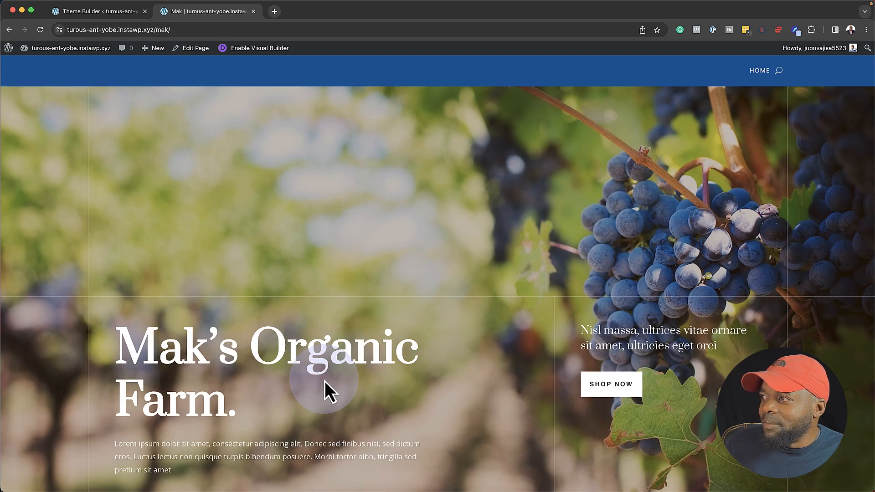
mouse_move(382, 81)
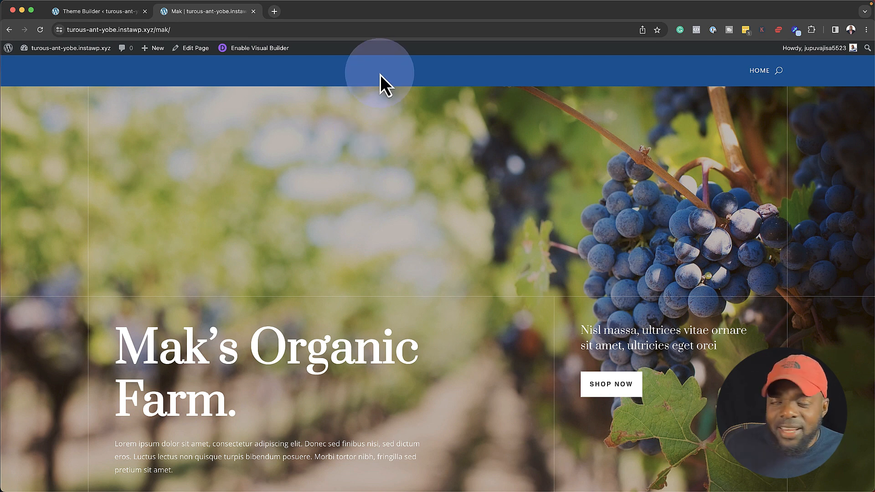
mouse_move(274, 89)
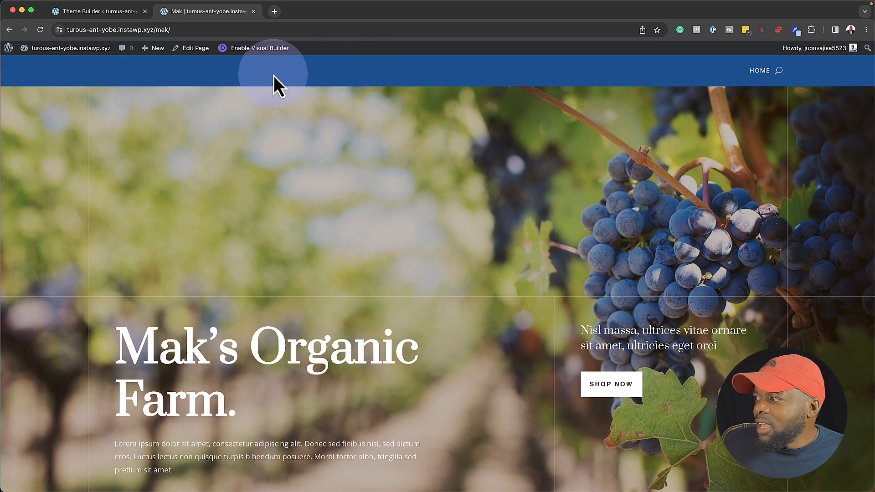
click(95, 11)
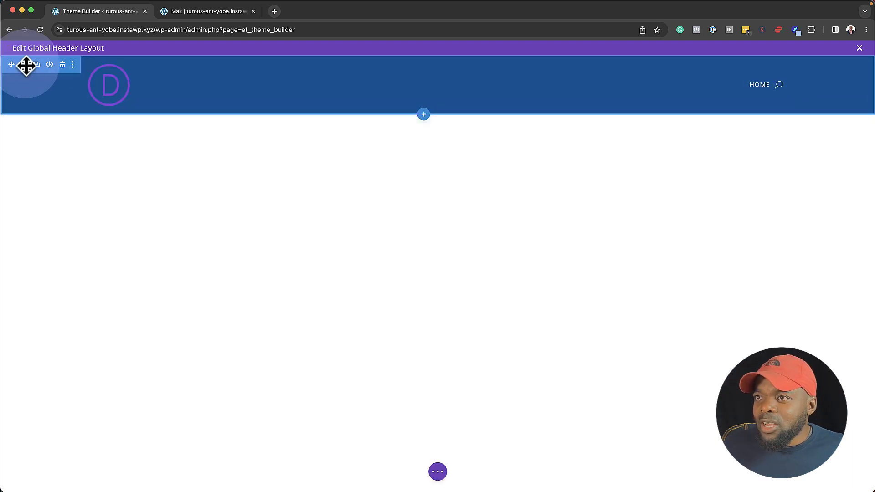
Set the global header section's background to a dark olive green in Section Settings > Background
click(49, 65)
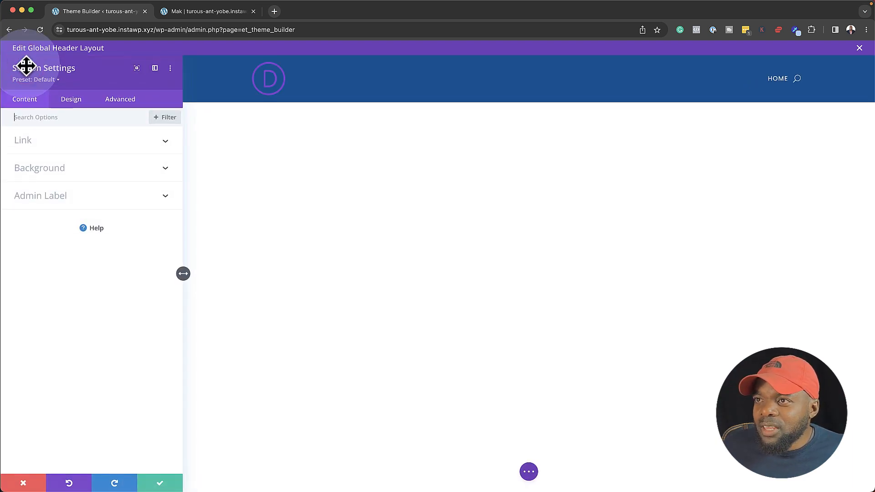
click(39, 171)
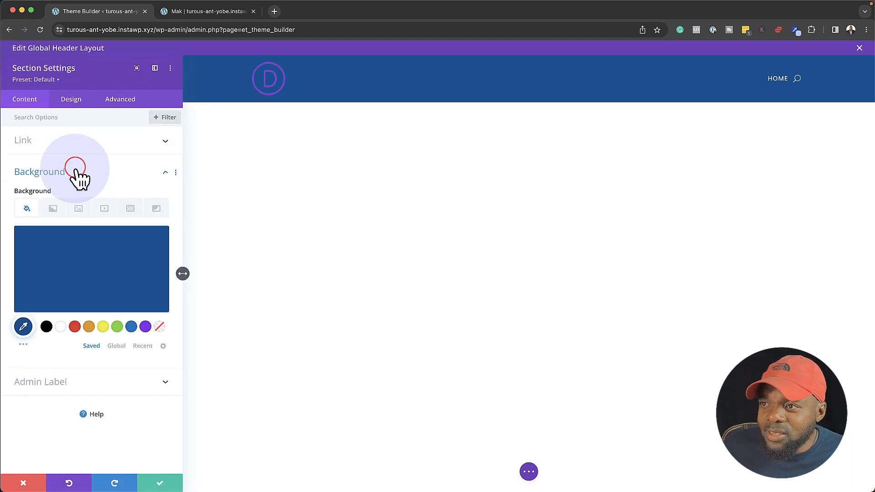
click(46, 326)
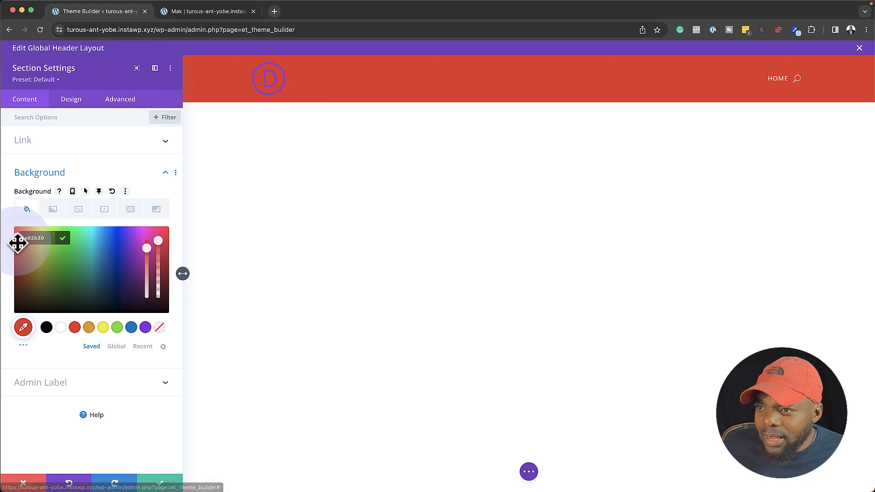
drag(18, 242, 43, 295)
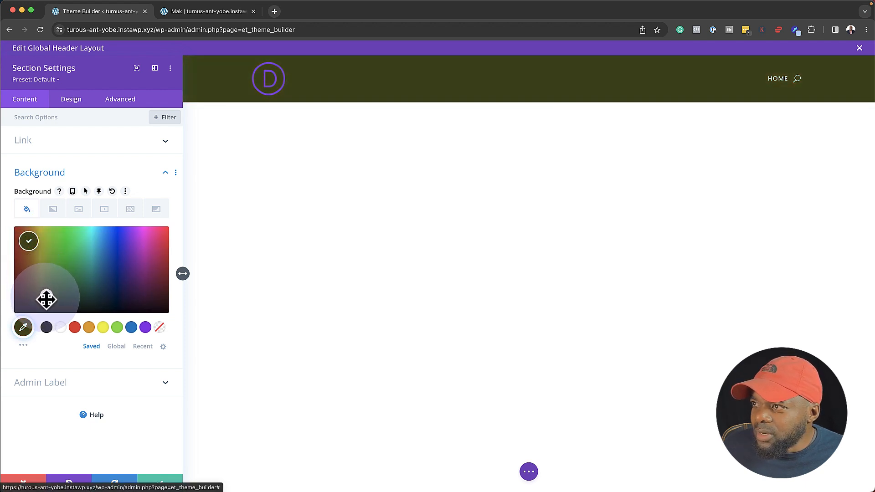
click(46, 297)
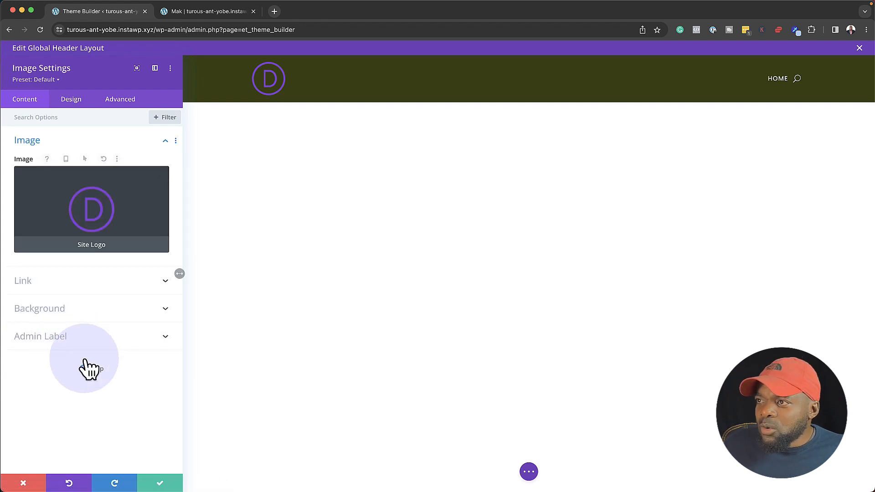
Save the header layout and commit the Theme Builder changes
click(159, 483)
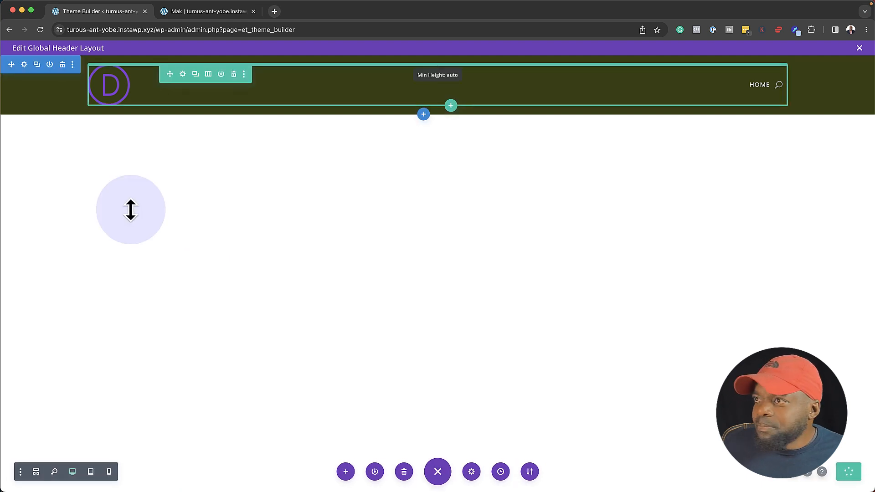
click(437, 471)
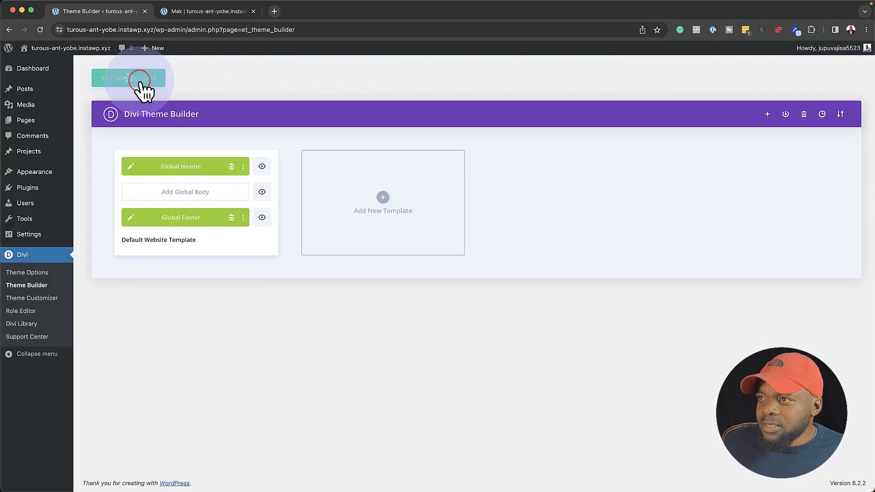
click(205, 11)
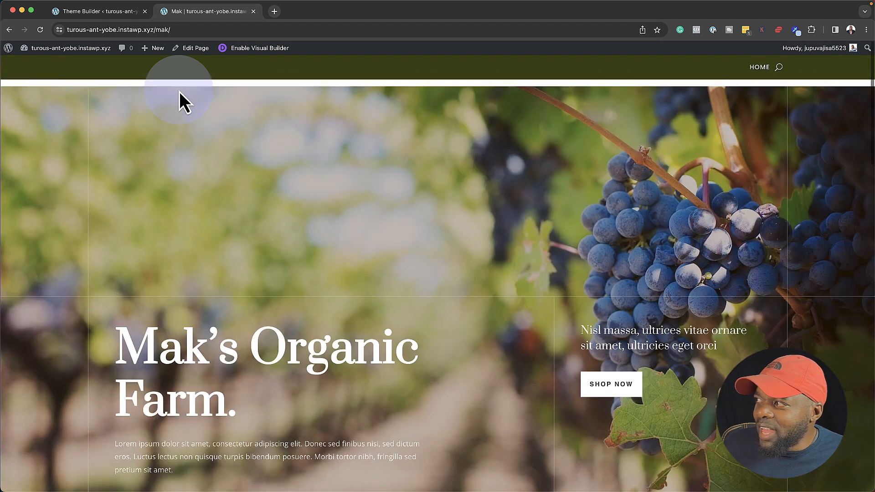
Scroll the live Mak page end to end with the olive header pinned, then return to Theme Builder
scroll(down, 3)
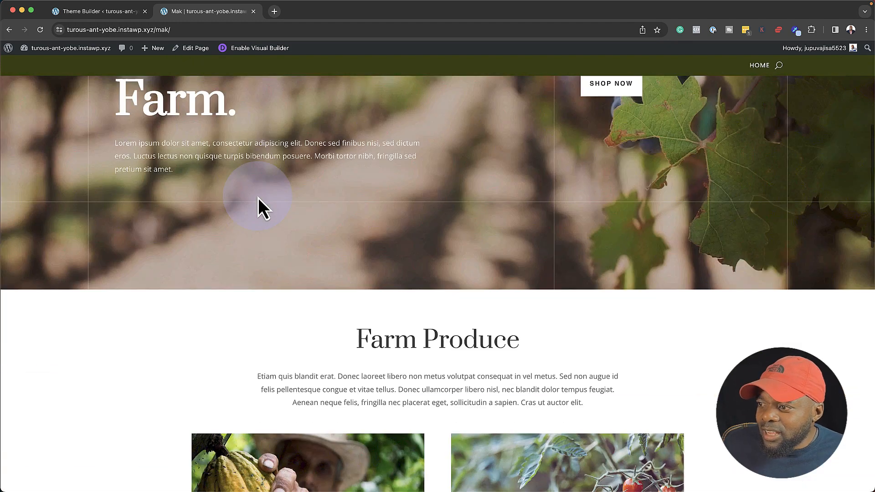
scroll(down, 3)
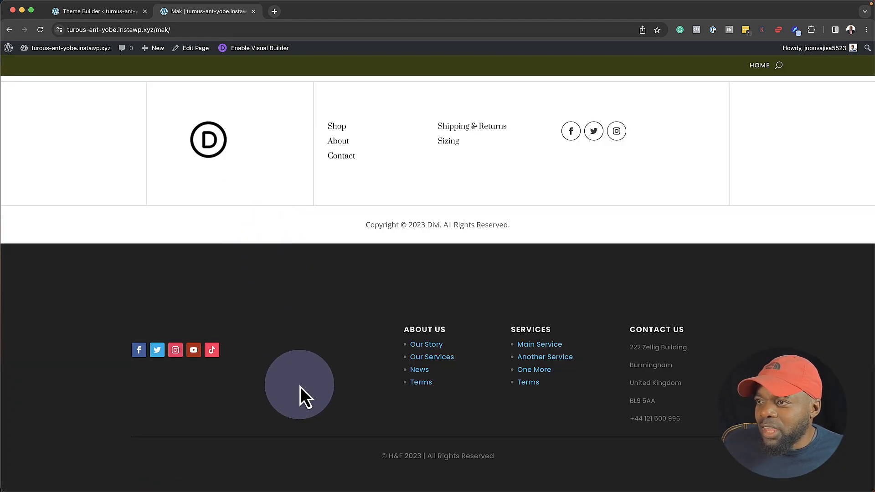
scroll(up, 3)
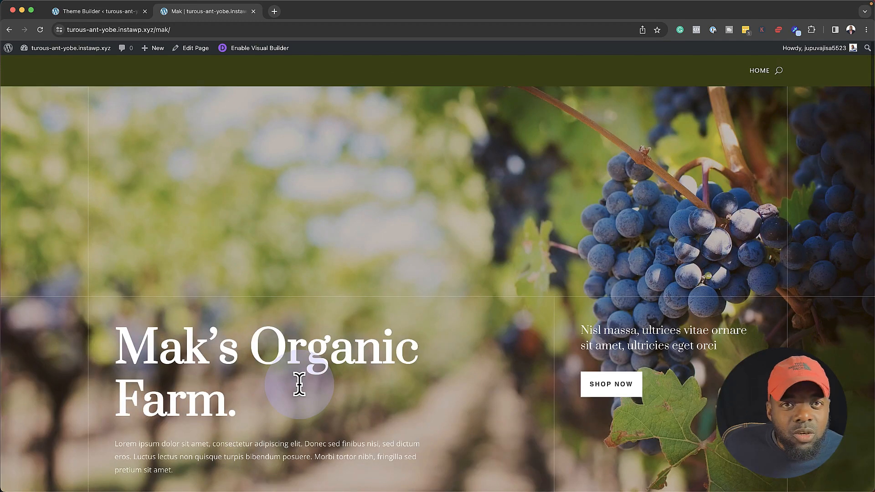
click(98, 11)
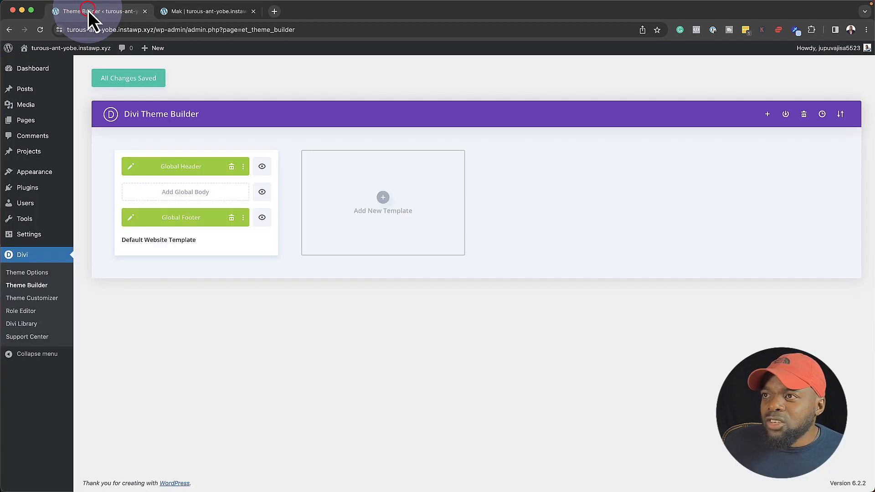
In Divi Theme Options, upload a new image, set it as the site logo and save changes
click(26, 273)
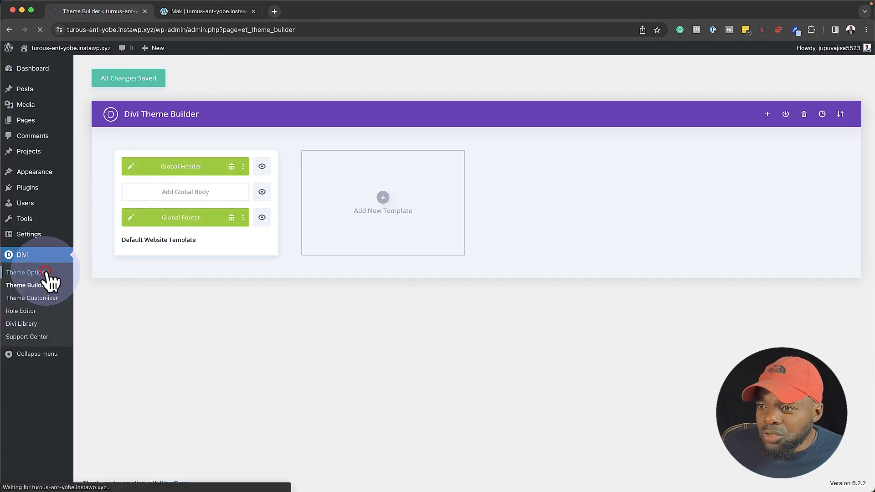
click(27, 272)
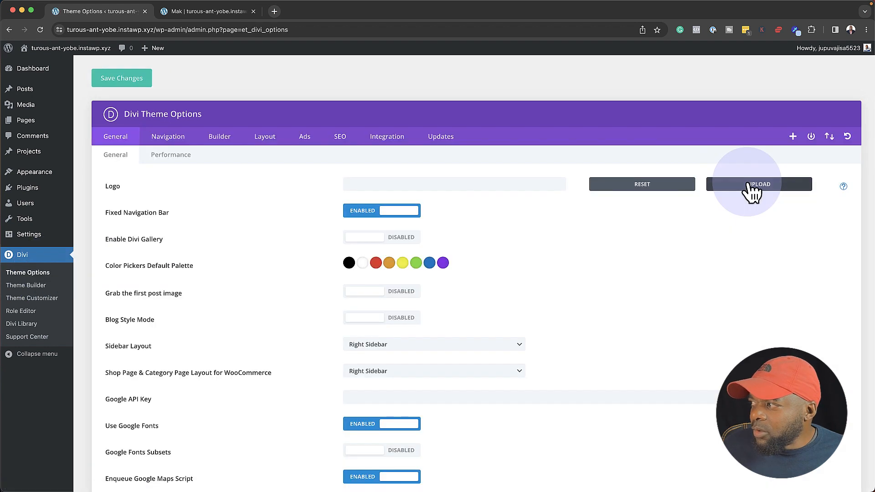
click(760, 184)
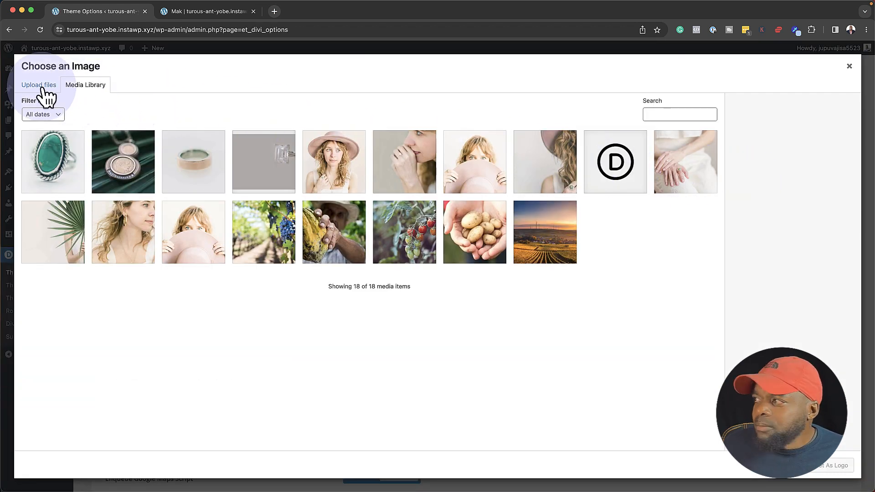
click(38, 84)
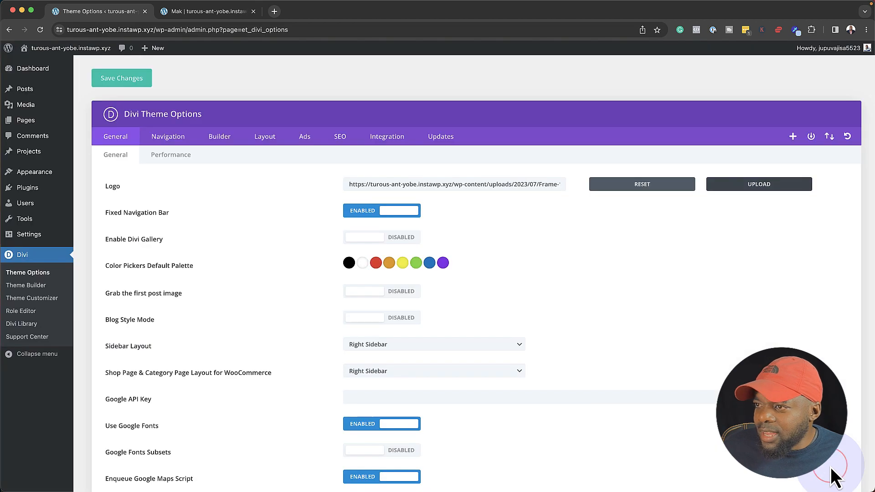
click(121, 78)
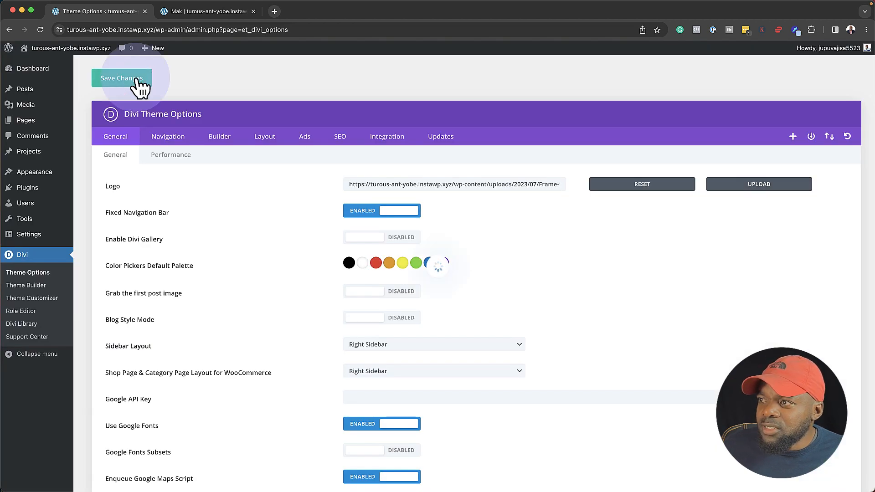
click(207, 11)
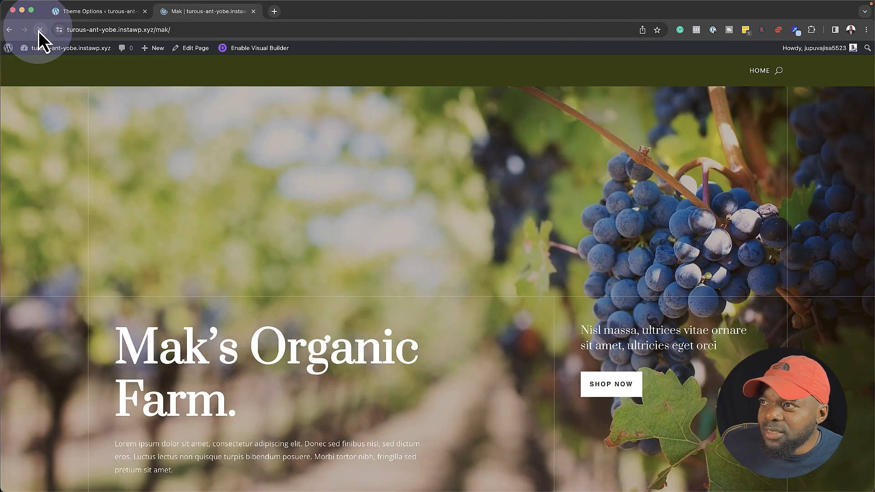
Reload the Mak page to show the new H&F logo in the olive header and scroll down
click(39, 29)
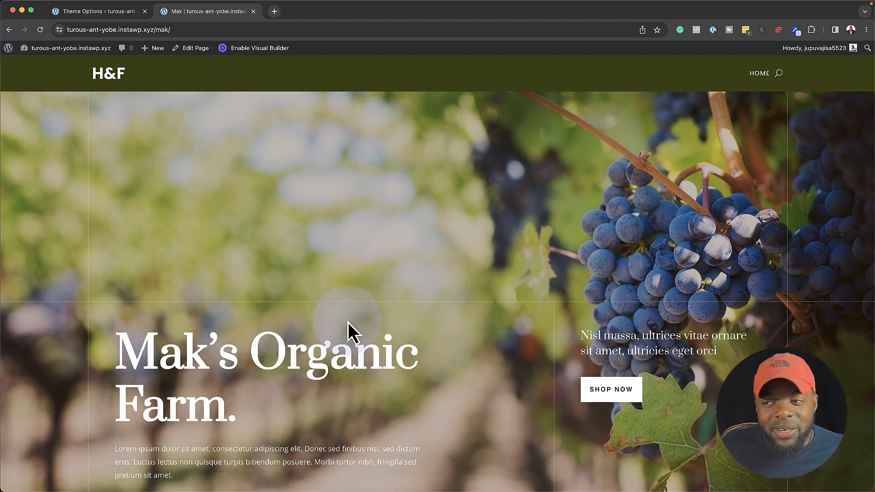
scroll(down, 3)
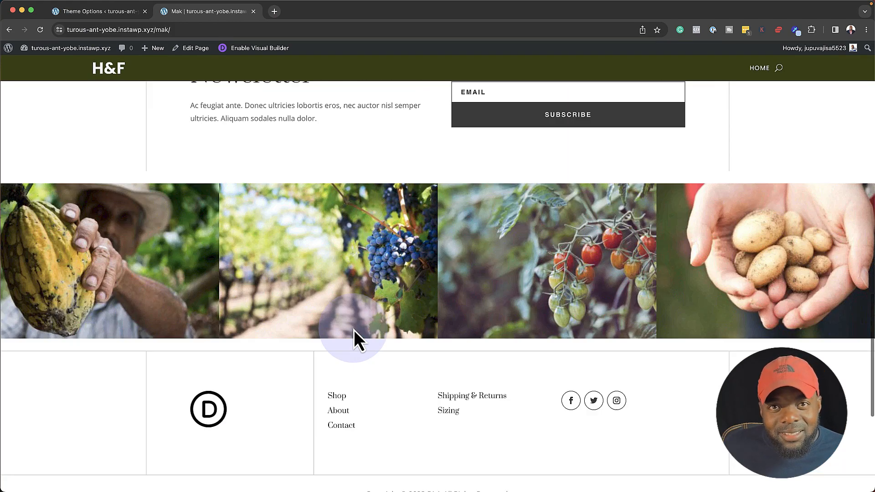